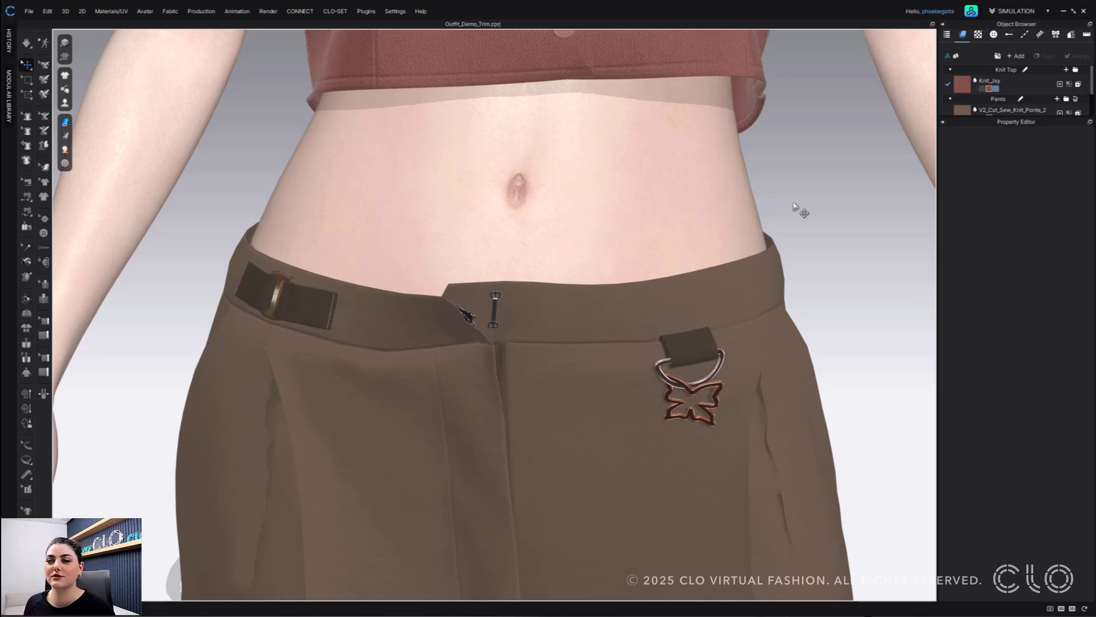
mouse_move(507, 273)
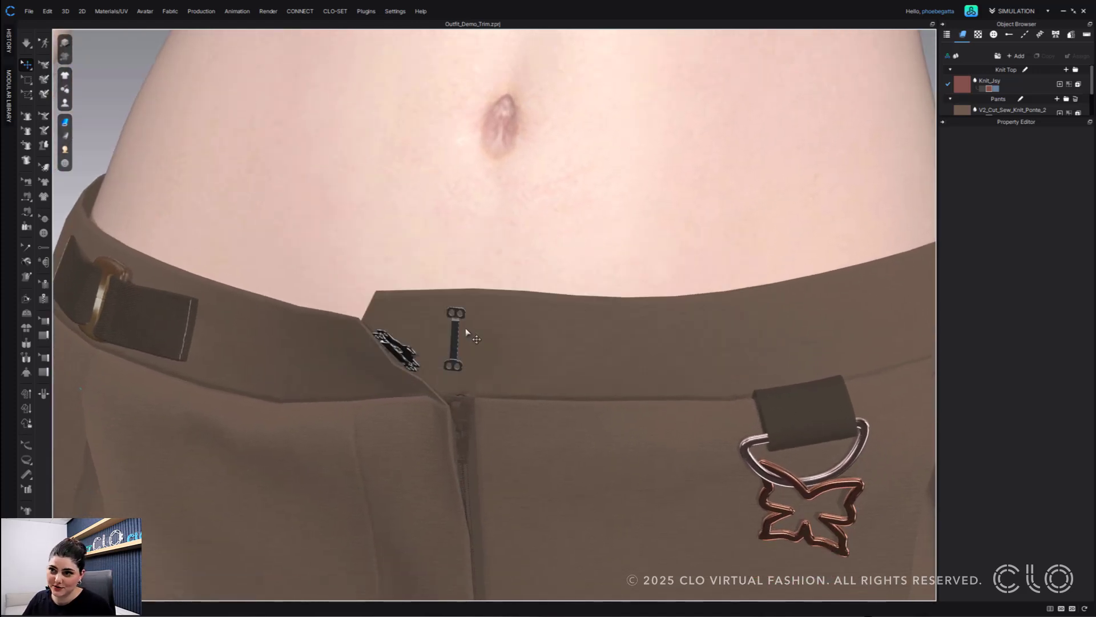
mouse_move(467, 349)
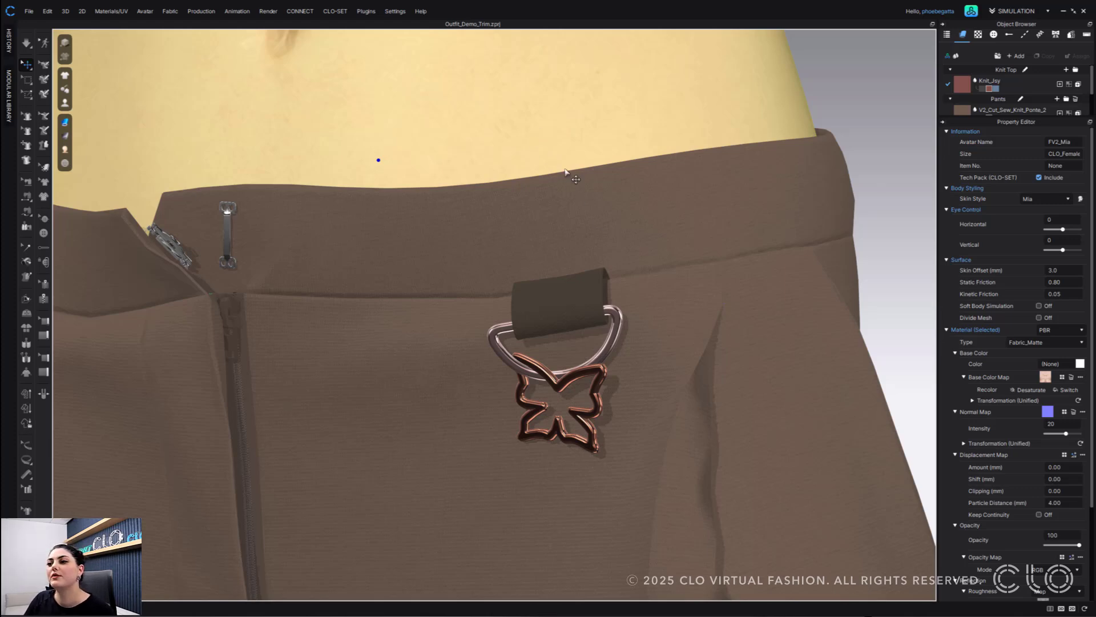
mouse_move(623, 325)
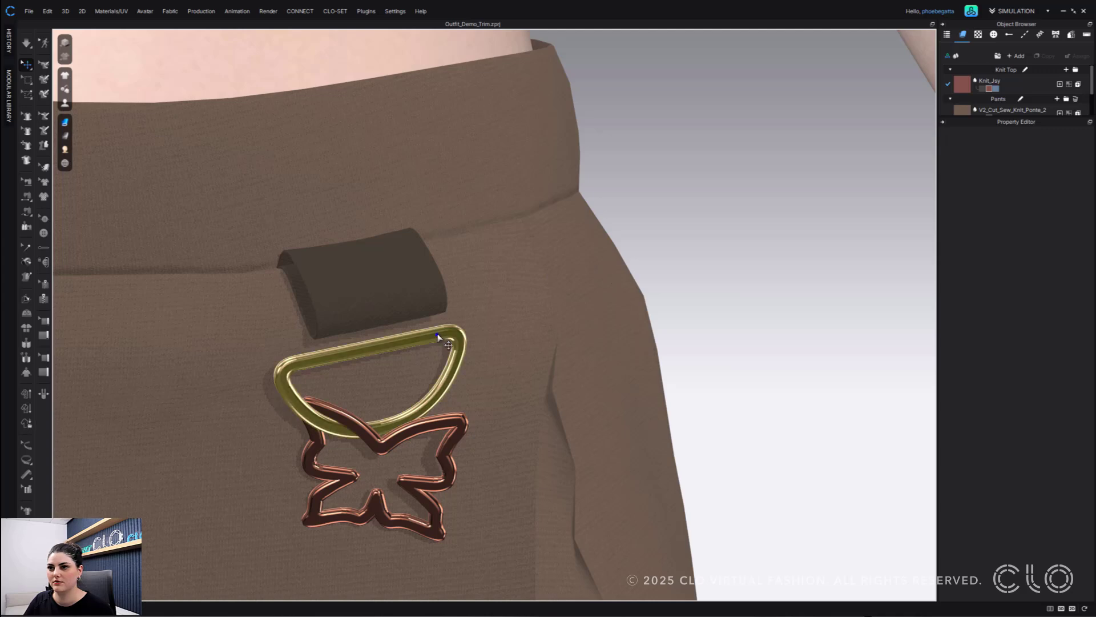
Toggle the butterfly D-ring's activation from its context menu and reopen its options to refit it
right_click(438, 328)
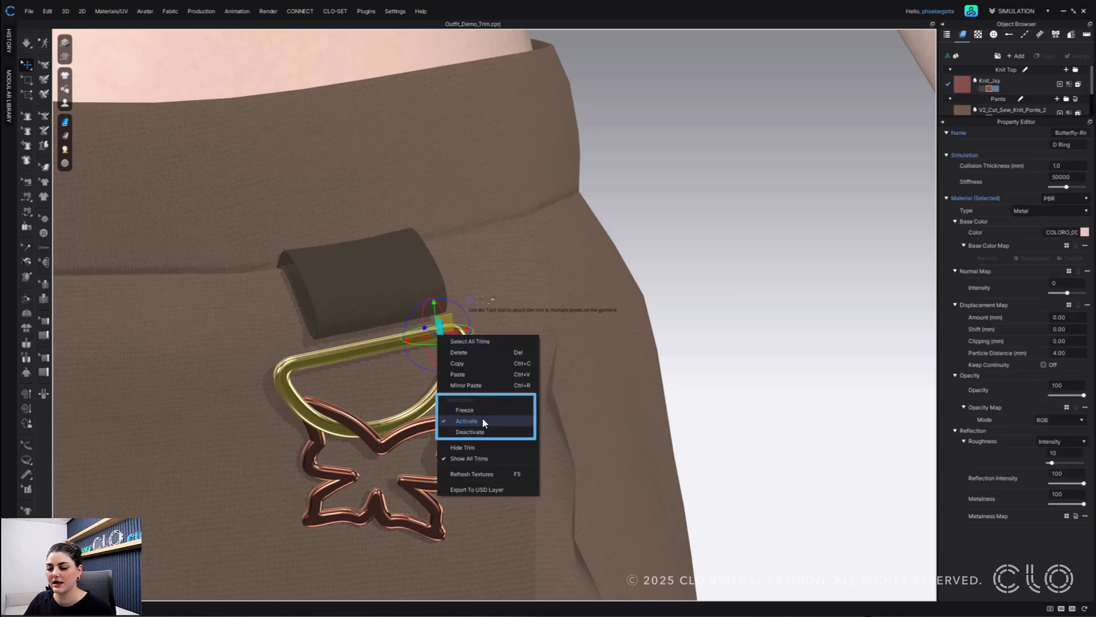
mouse_move(734, 193)
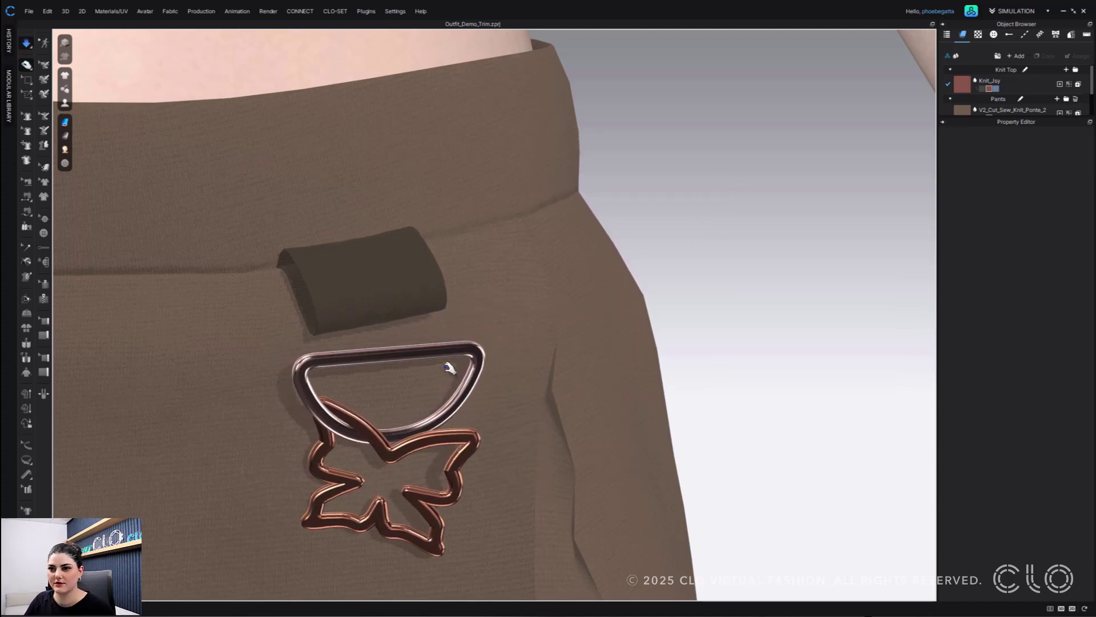
left_click(388, 378)
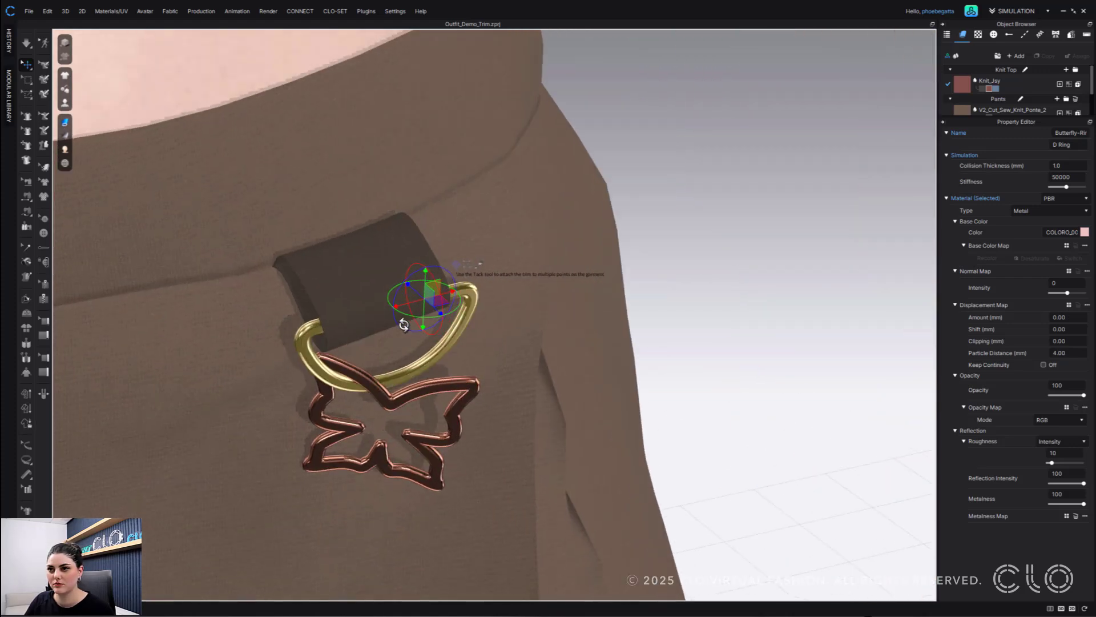
right_click(451, 304)
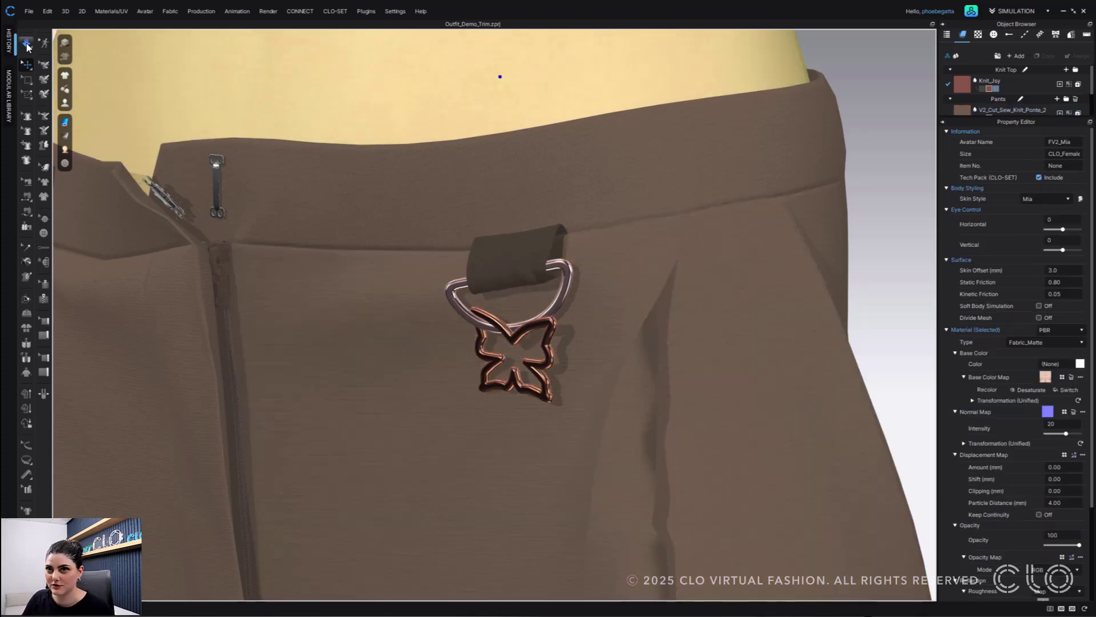
Select the butterfly D-ring with Select/Move and open its options to freeze it on the loop
left_click(26, 43)
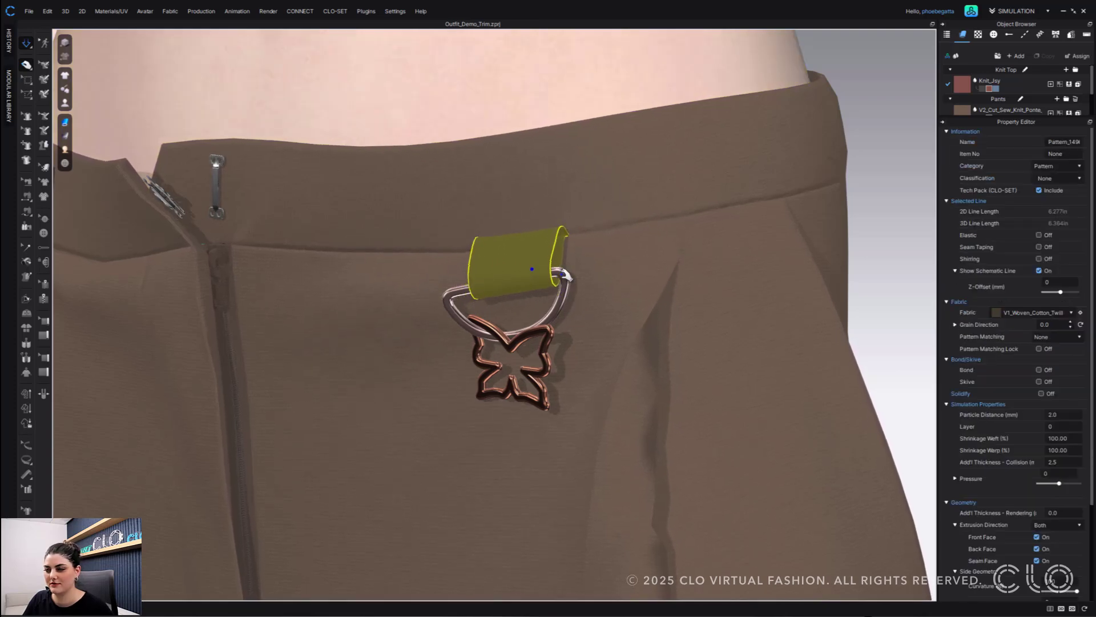
left_click(531, 269)
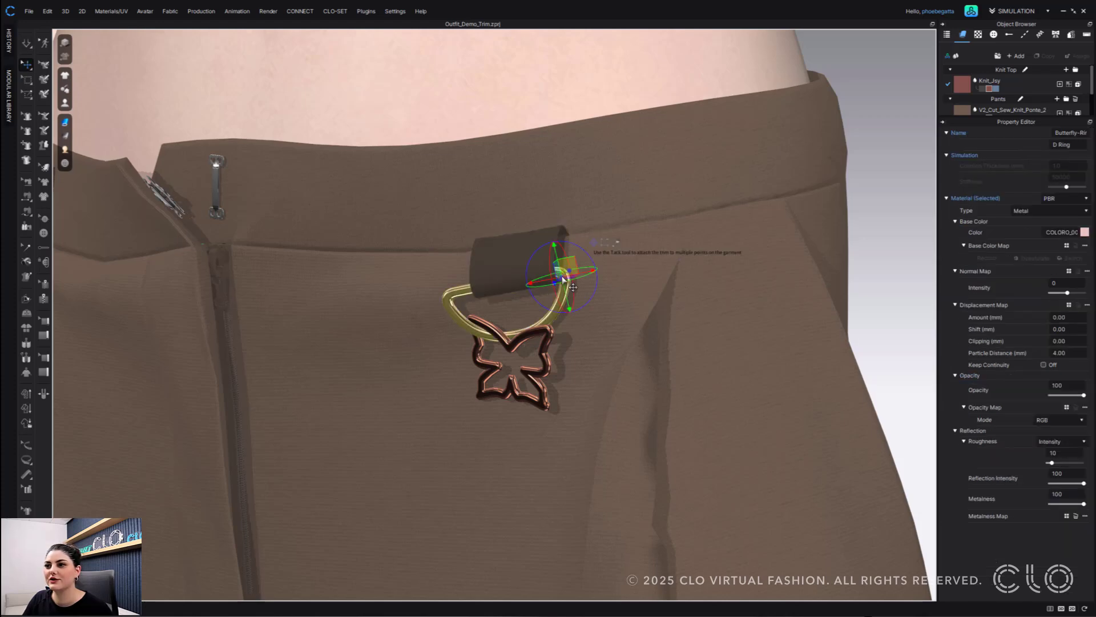
right_click(564, 280)
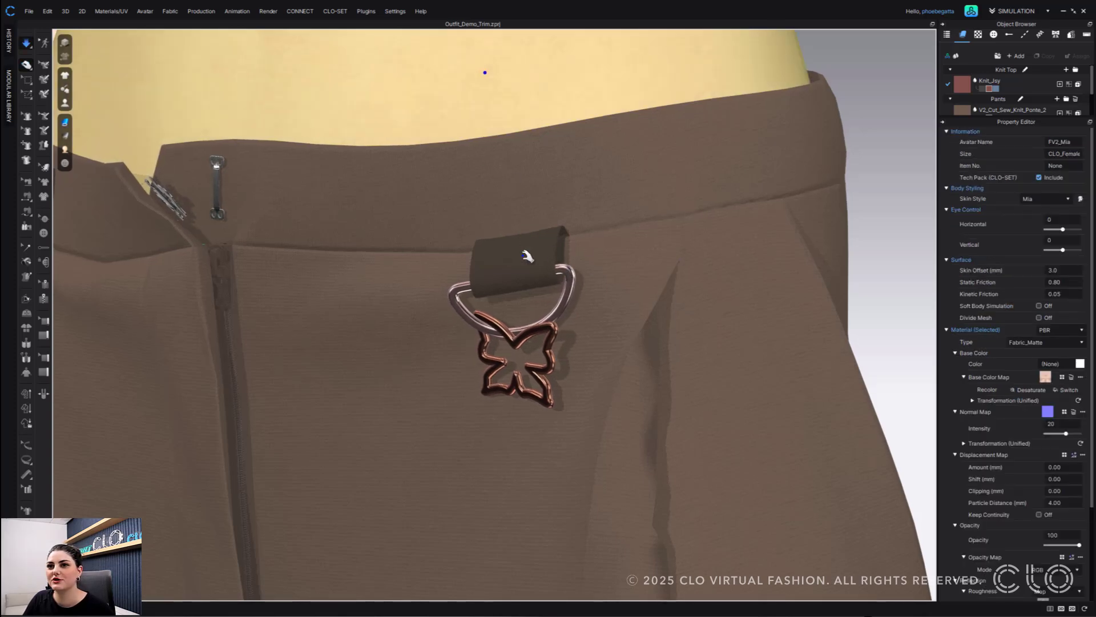
Open the slide buckle's options on the side belt strap to toggle its activation
left_click(510, 251)
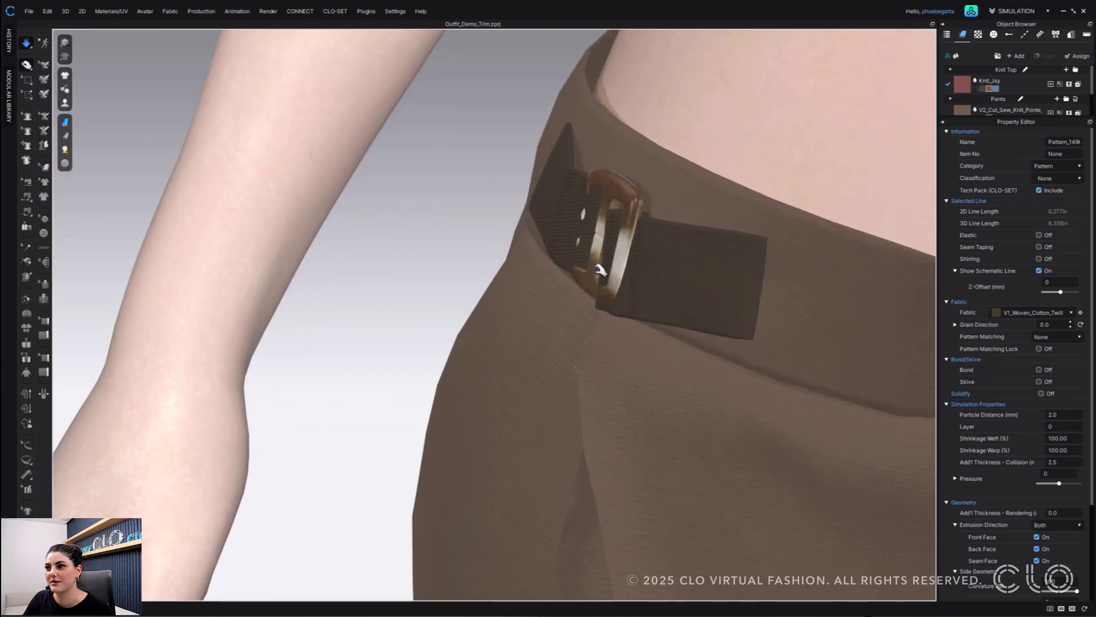
right_click(597, 270)
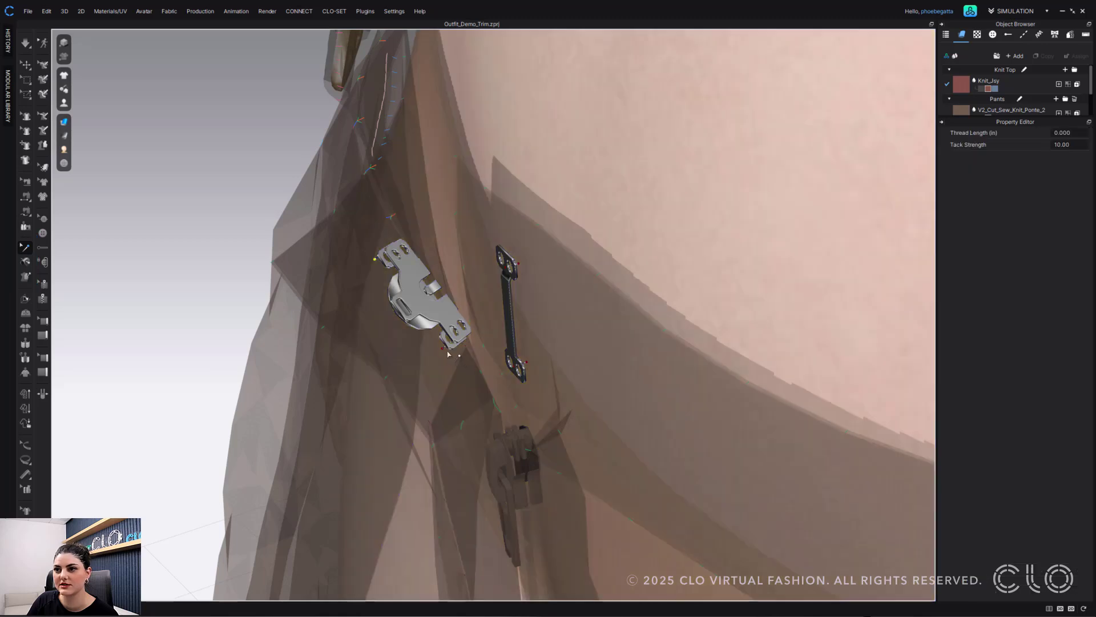
mouse_move(458, 356)
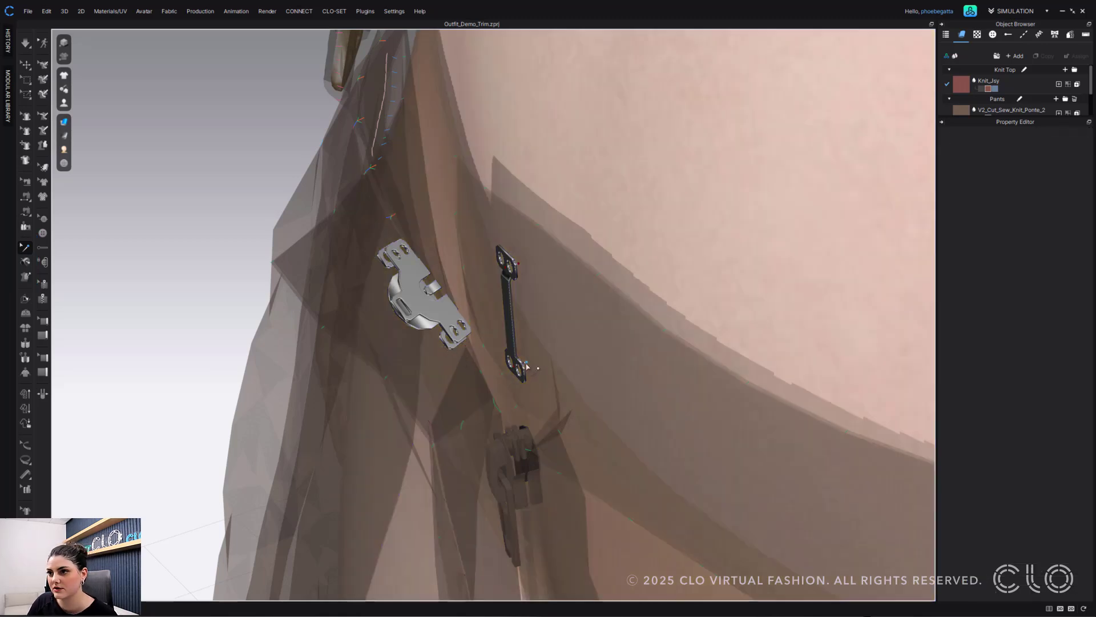
Switch to the Tack on Trim tool for attaching the waistband hook
left_click(520, 264)
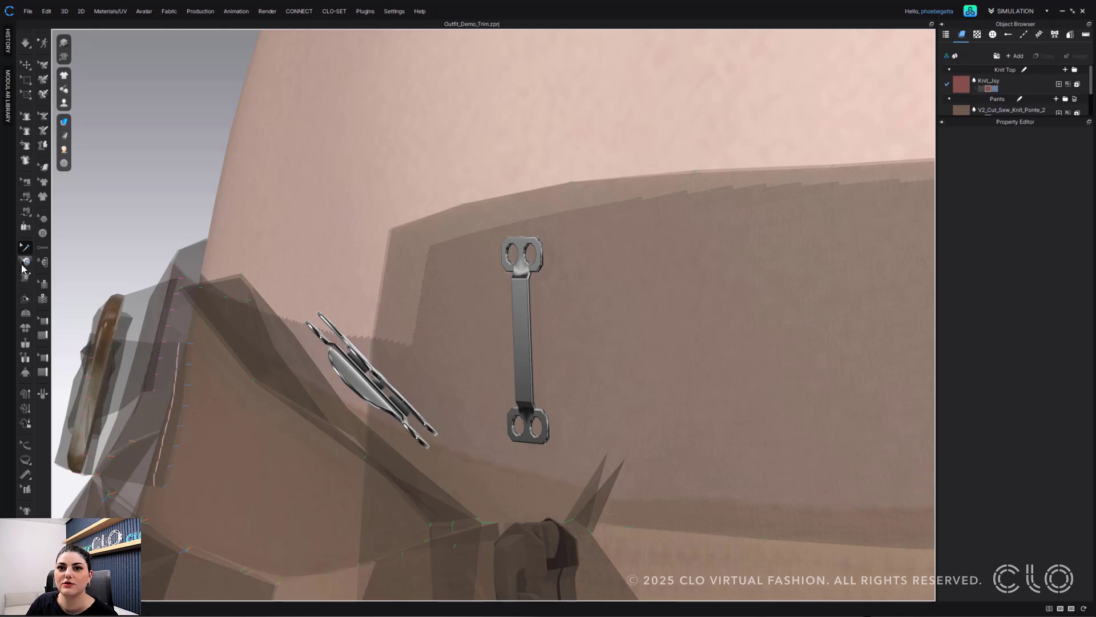
mouse_move(24, 263)
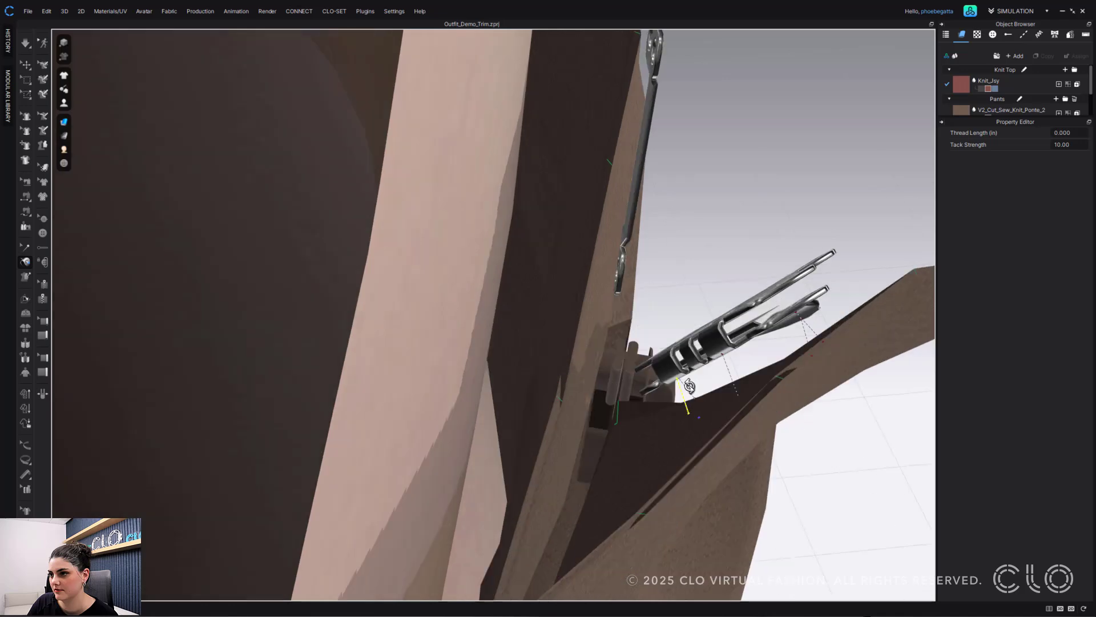
Tack two hook holes to the waistband fabric with tack strength 10
left_click_drag(689, 385, 531, 323)
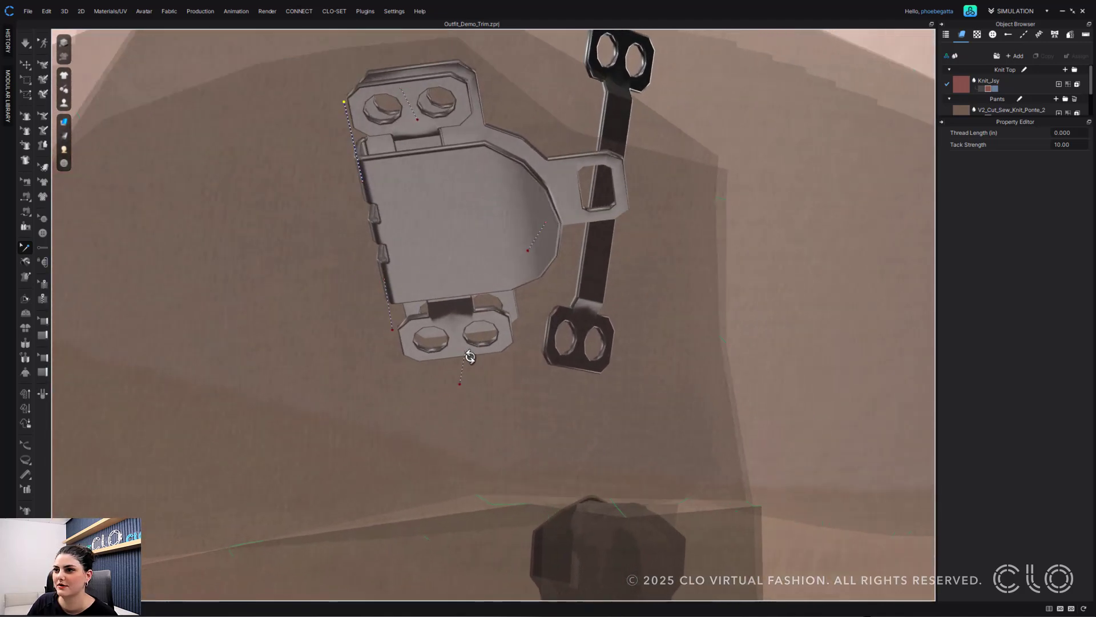
left_click_drag(469, 357, 489, 475)
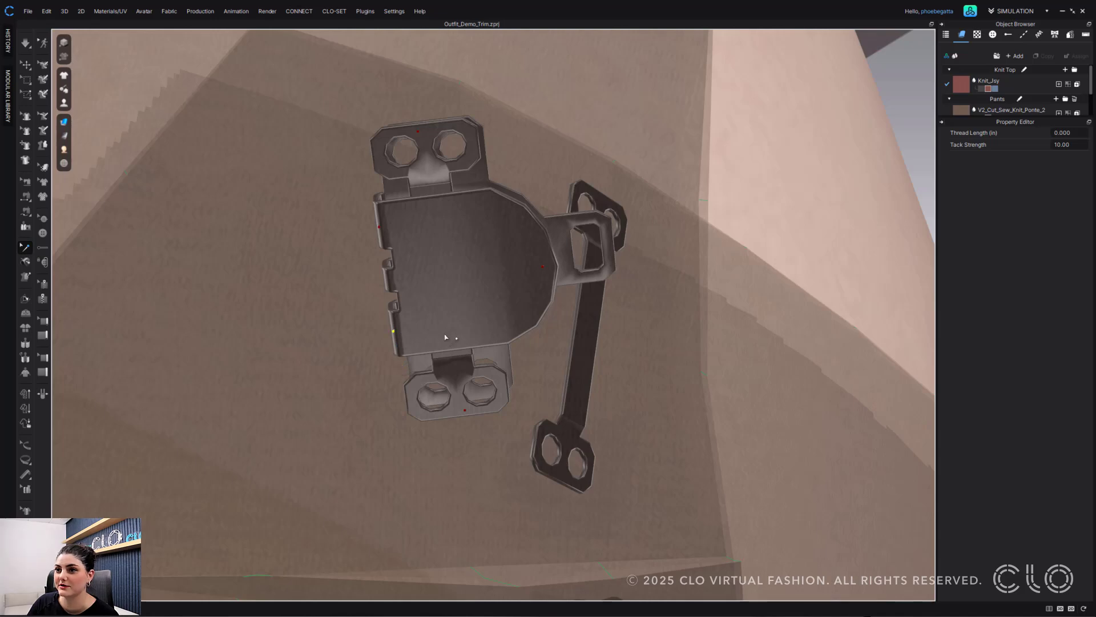
mouse_move(480, 323)
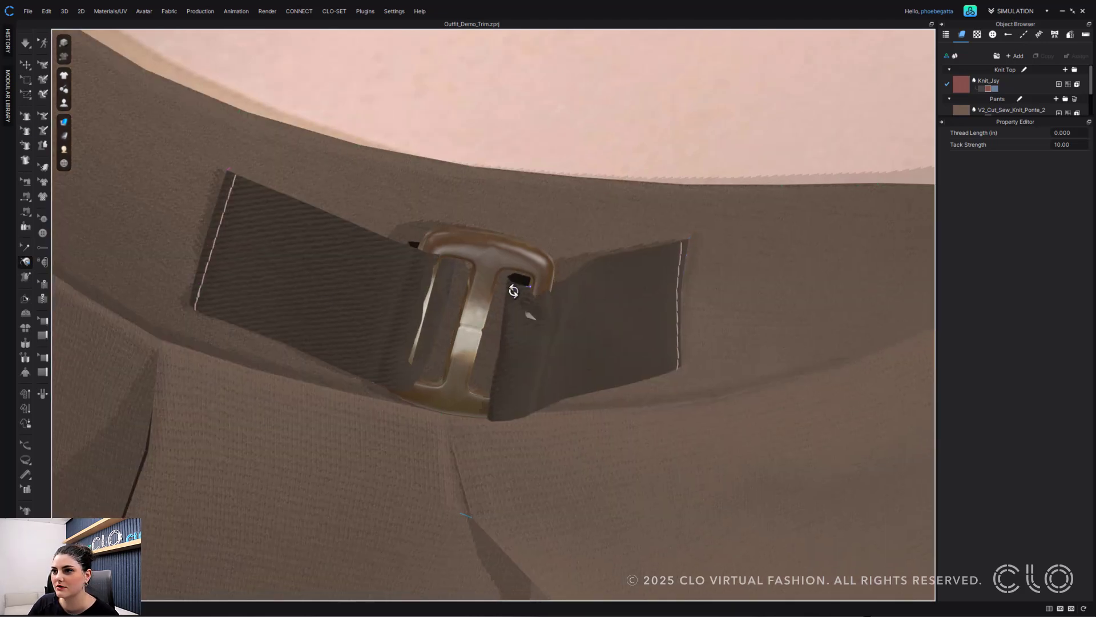
Tack the slide buckle to the belt strap at two points and nudge its position
left_click_drag(511, 294, 434, 367)
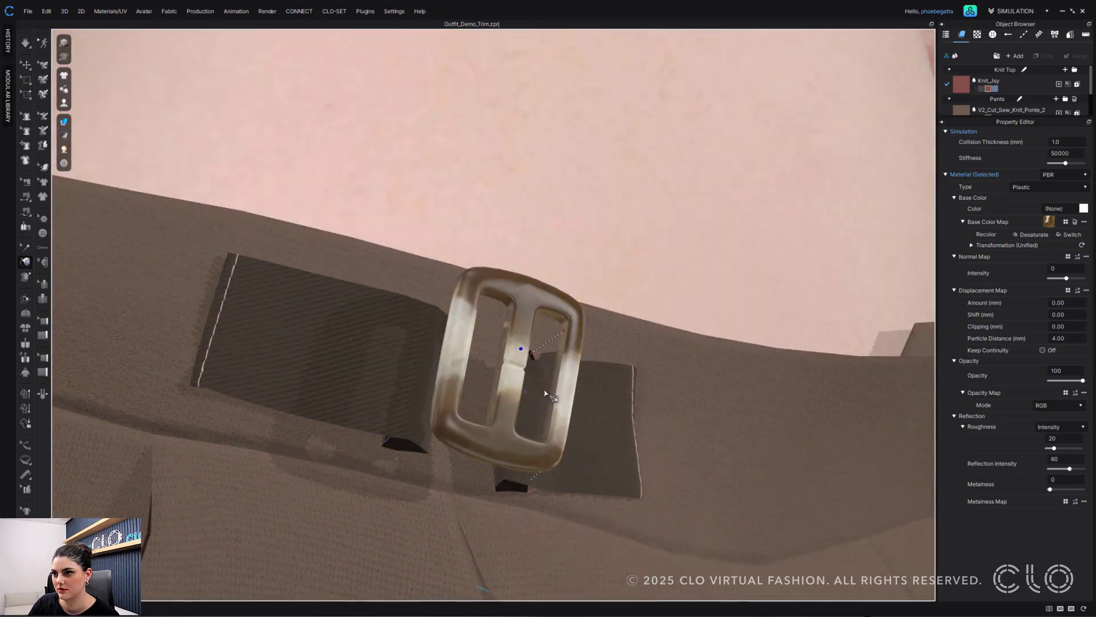
left_click_drag(545, 391, 500, 426)
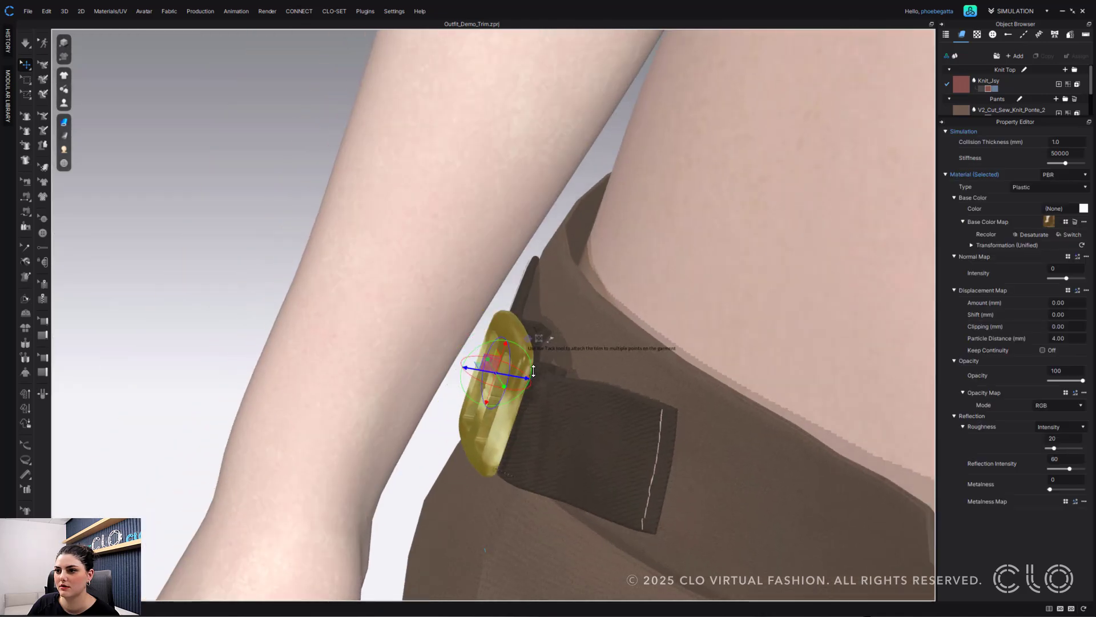
left_click_drag(497, 374, 531, 374)
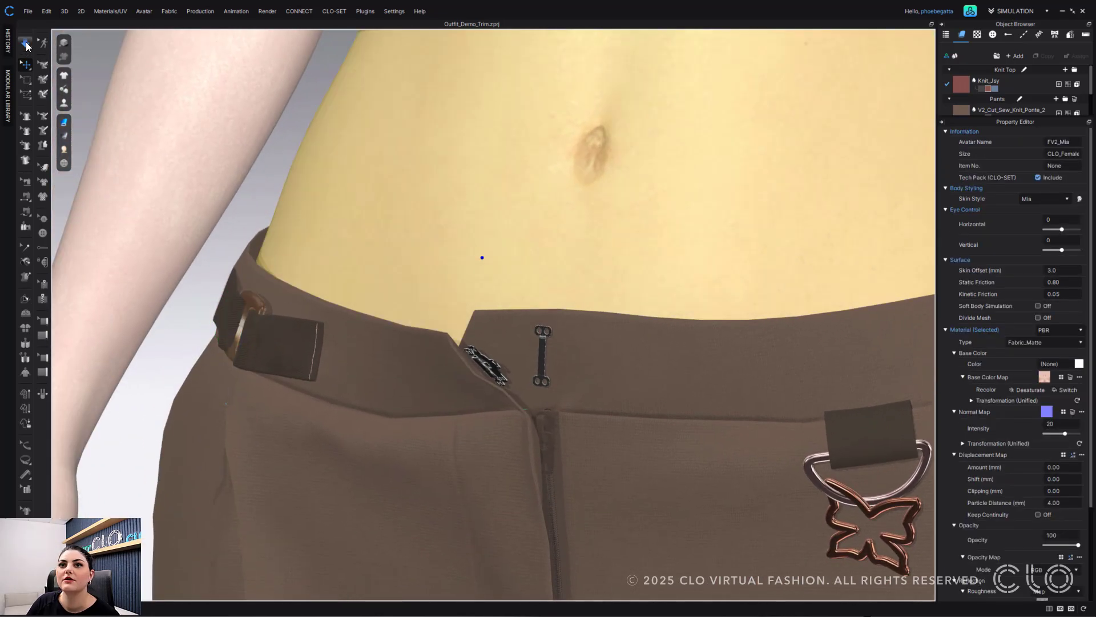
With Select/Move, bring up the strap's options and select the slide buckle trim
left_click(26, 44)
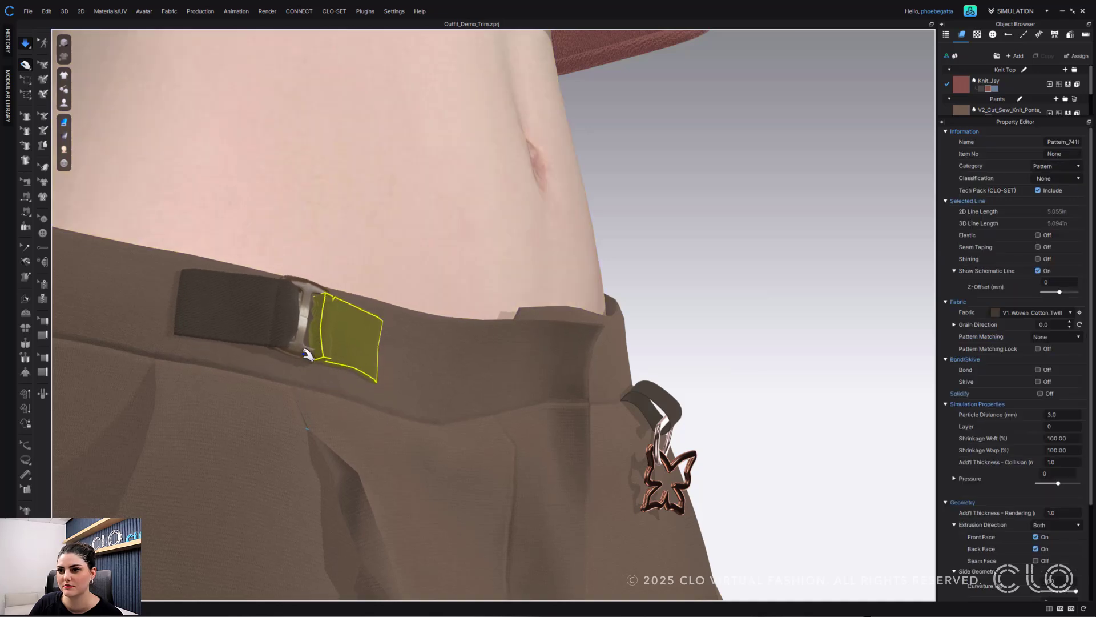
right_click(307, 353)
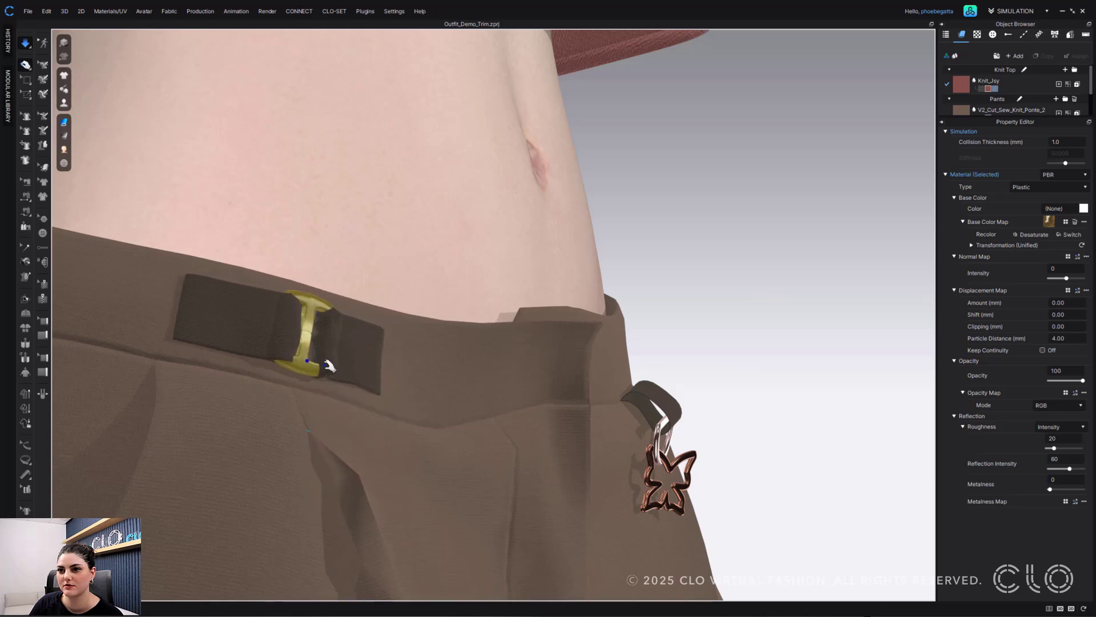
left_click(335, 343)
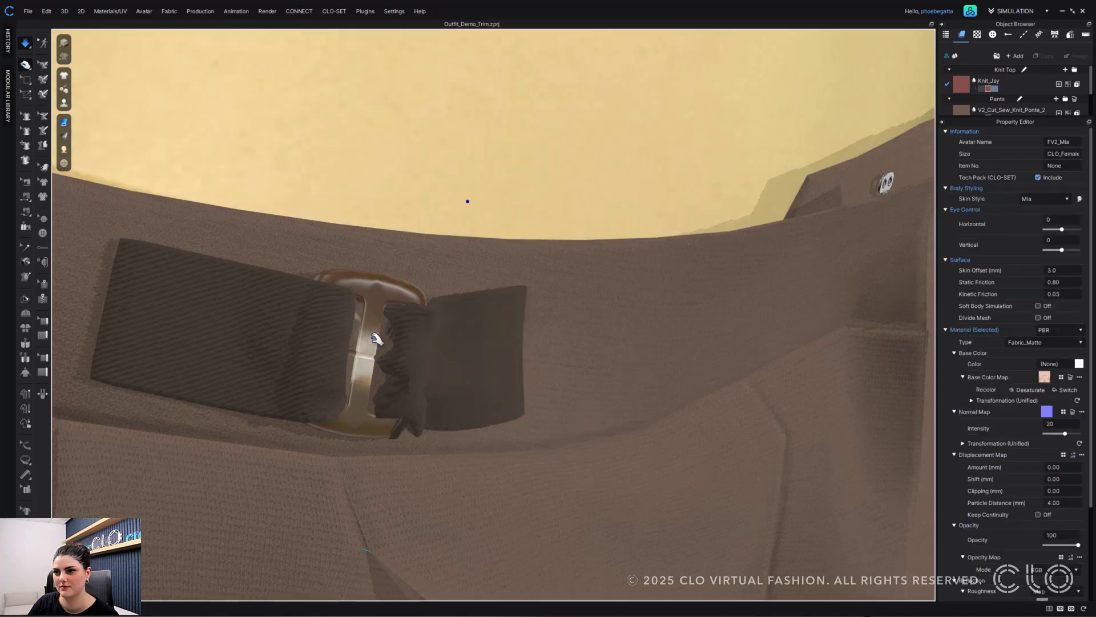
Activate the slide buckle for simulation and apply an arrangement option to the strap
right_click(370, 339)
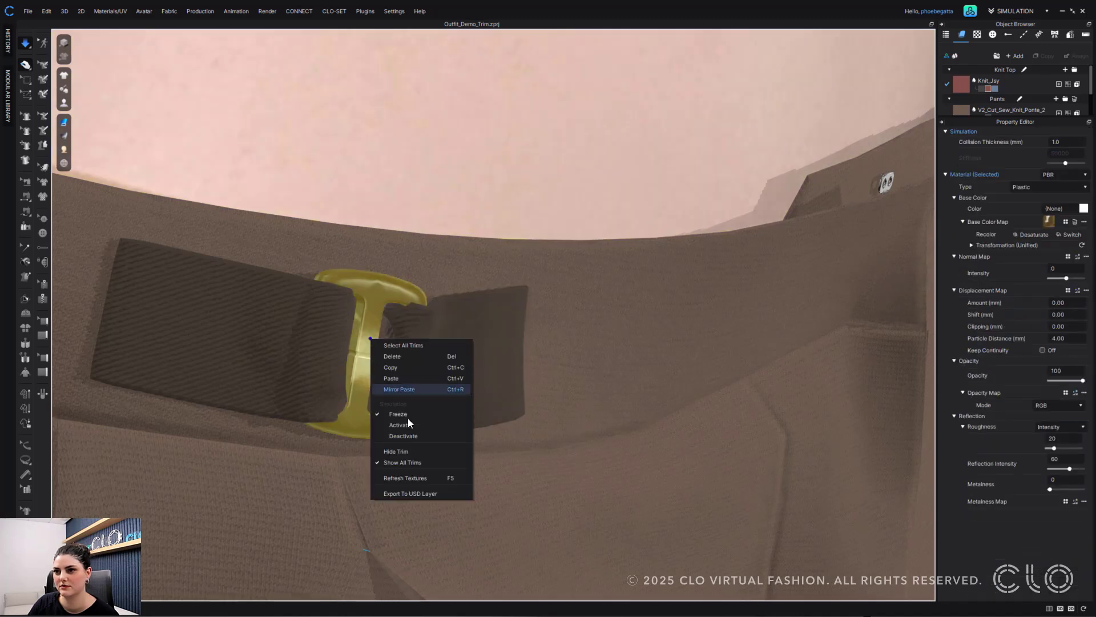
left_click(400, 424)
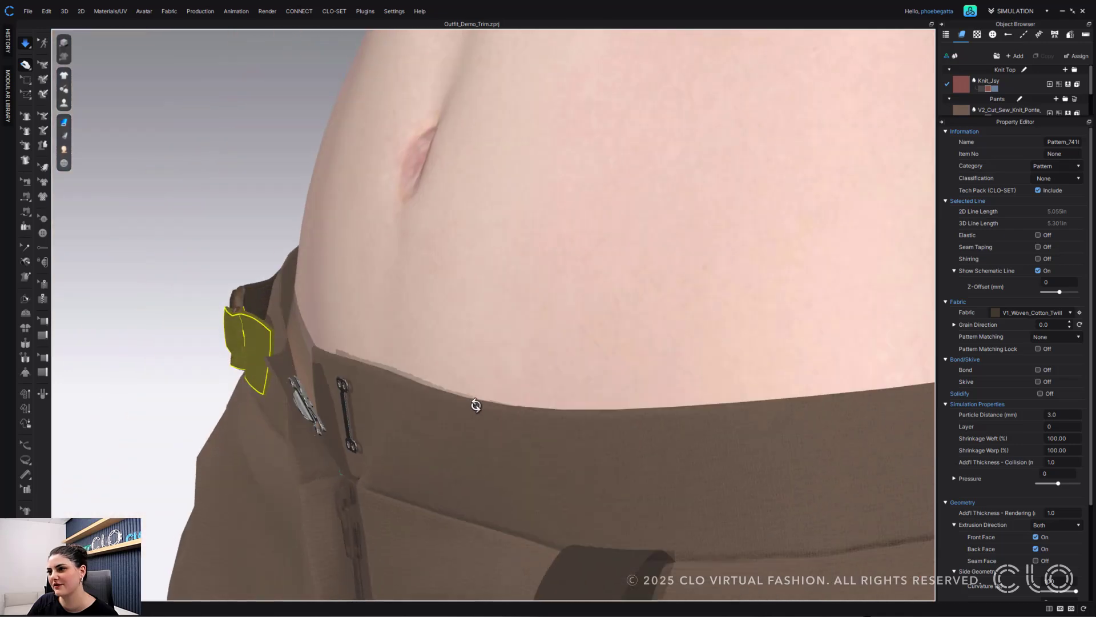
right_click(247, 343)
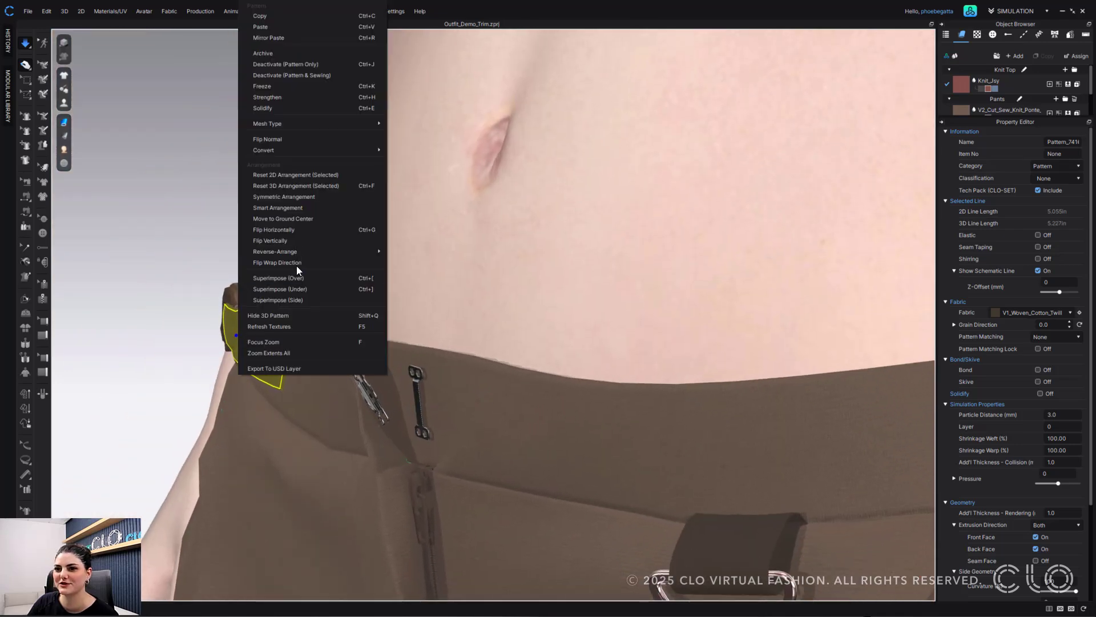
left_click(552, 250)
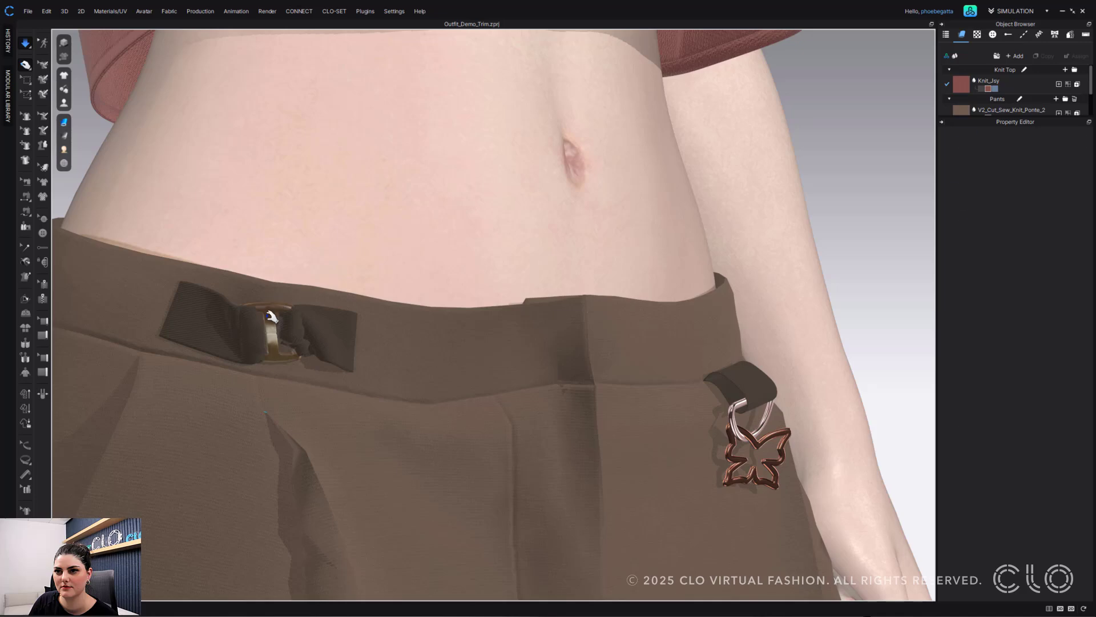
Deactivate the slide buckle so it stays fixed on the strap
right_click(269, 313)
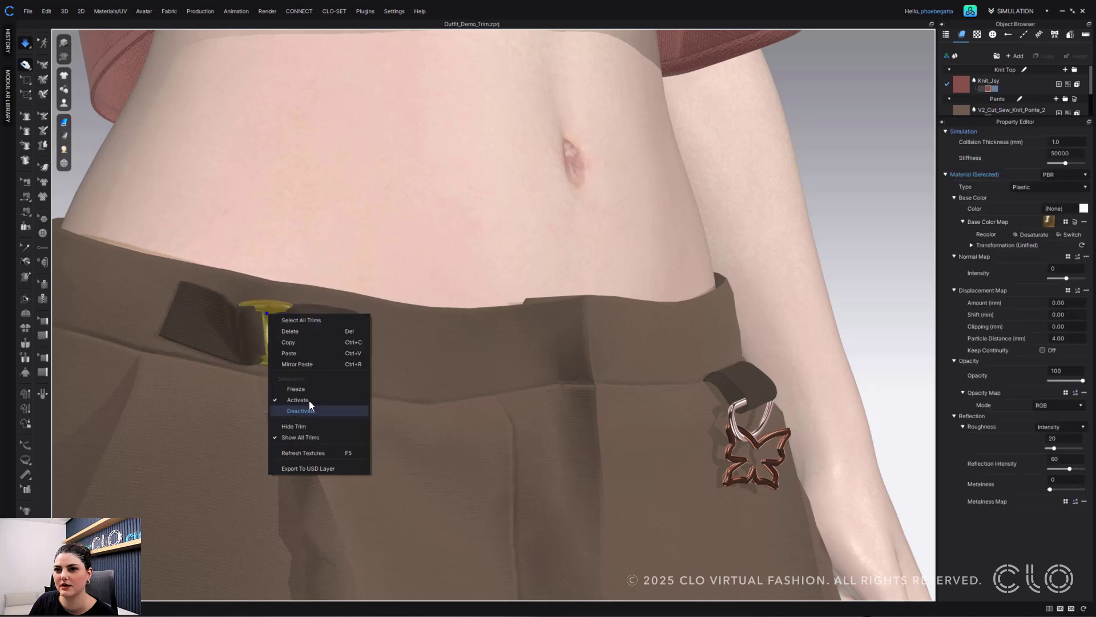
left_click(300, 410)
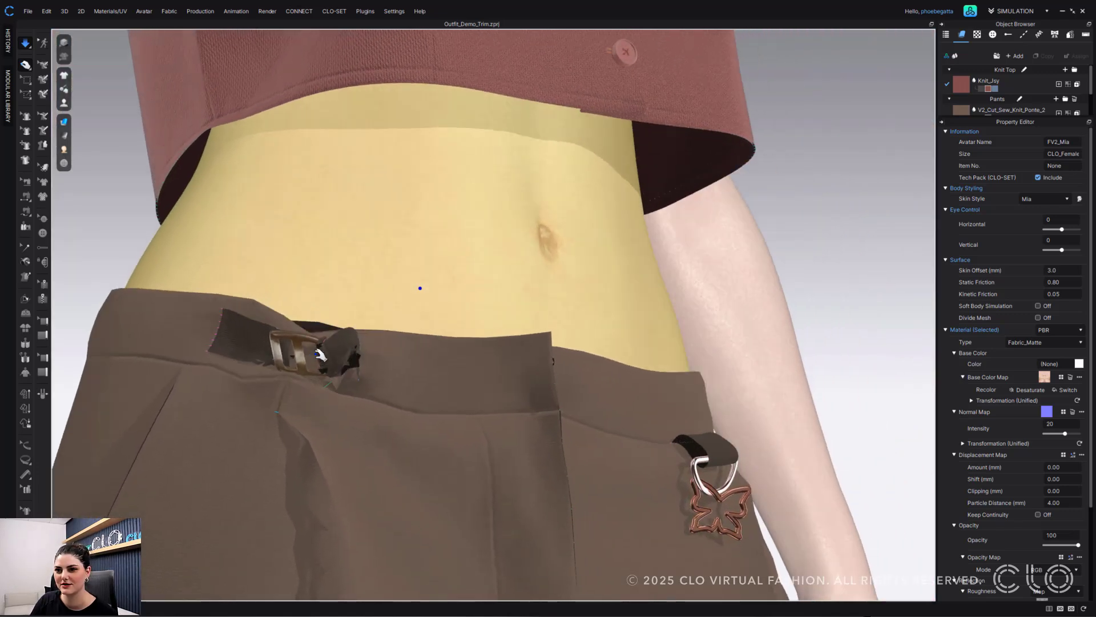
Open the options of the buckle, strap and waistband pieces, deactivating the strap section near the buckle
right_click(315, 349)
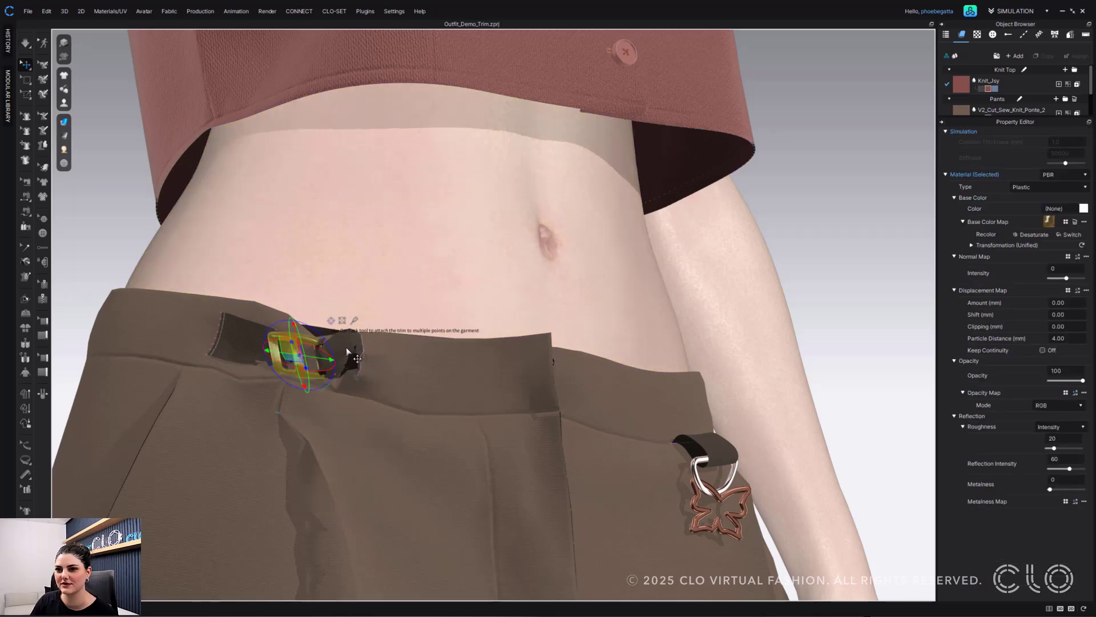
right_click(329, 349)
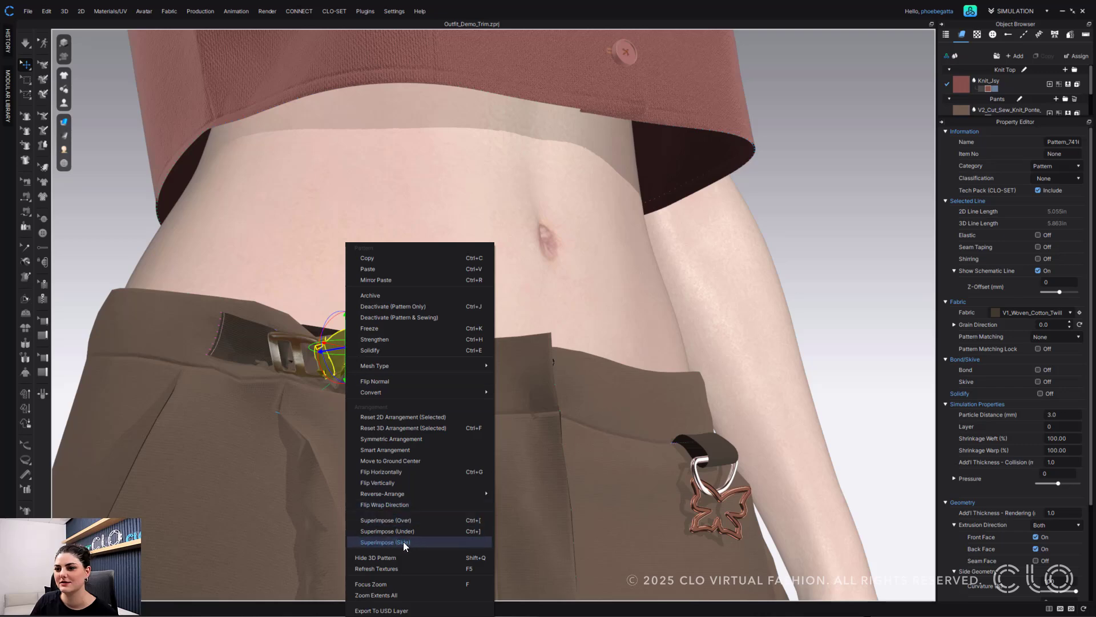
mouse_move(412, 425)
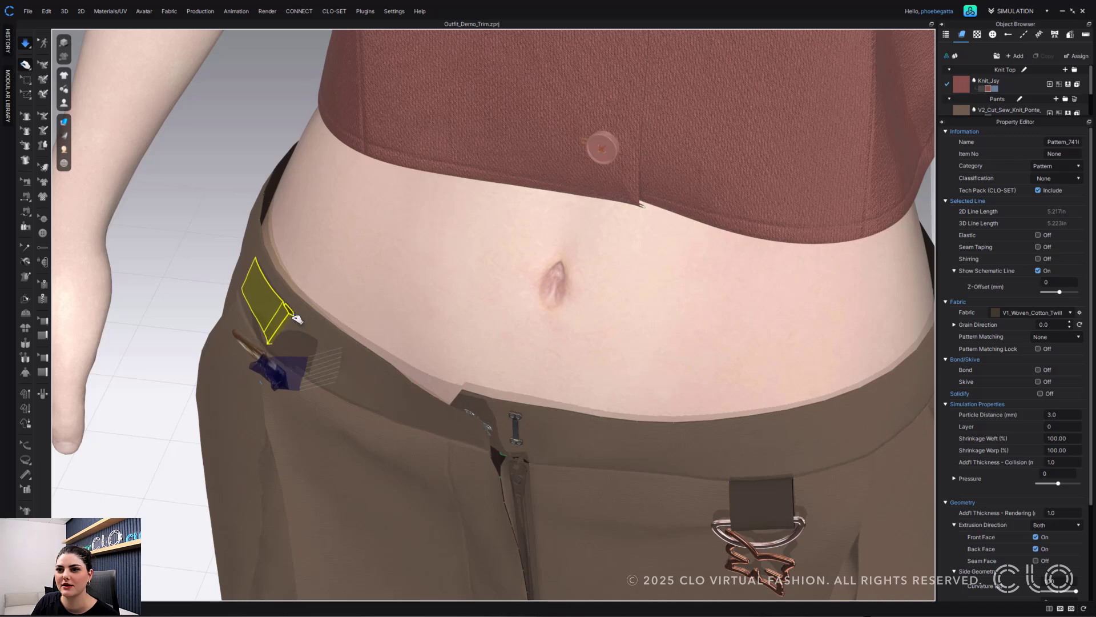
right_click(293, 319)
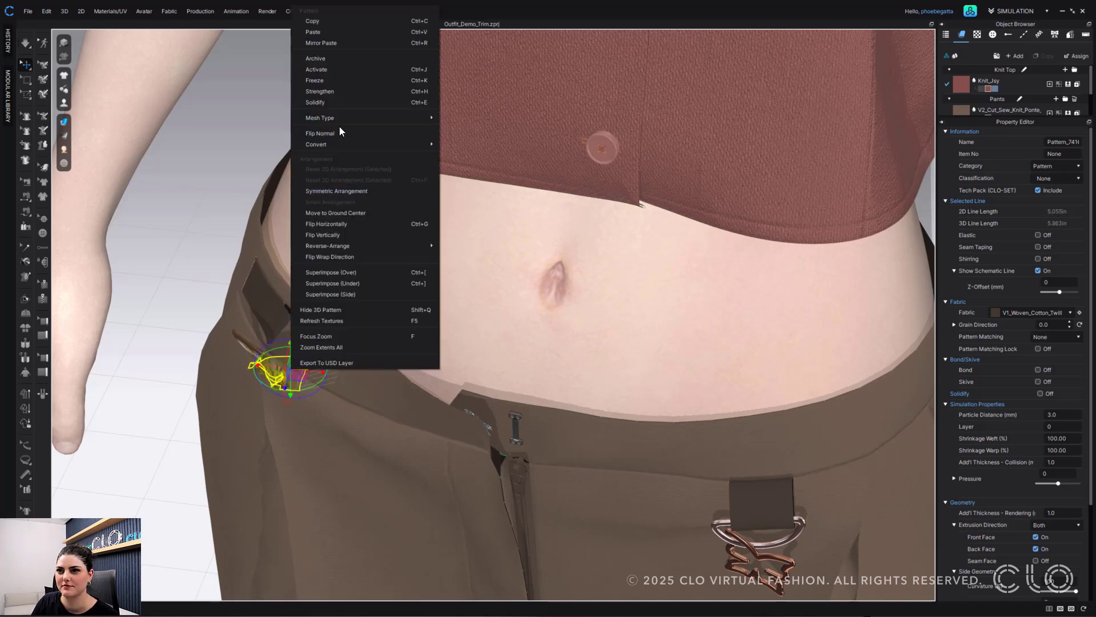
mouse_move(334, 80)
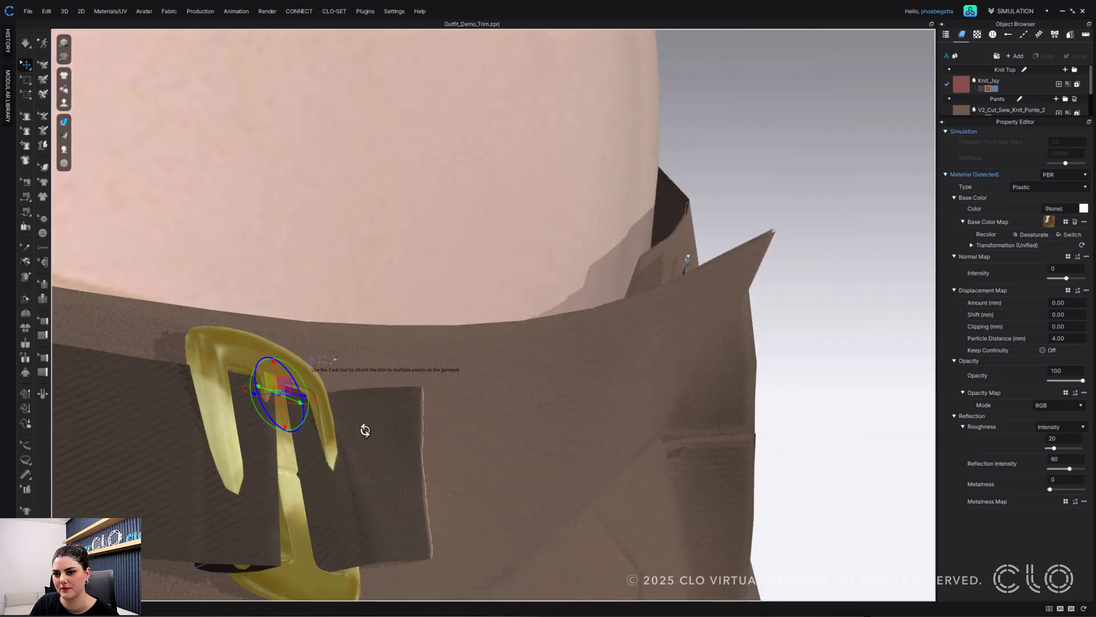
Tack the slide buckle onto the belt strap end at the waistband
left_click_drag(363, 430, 291, 378)
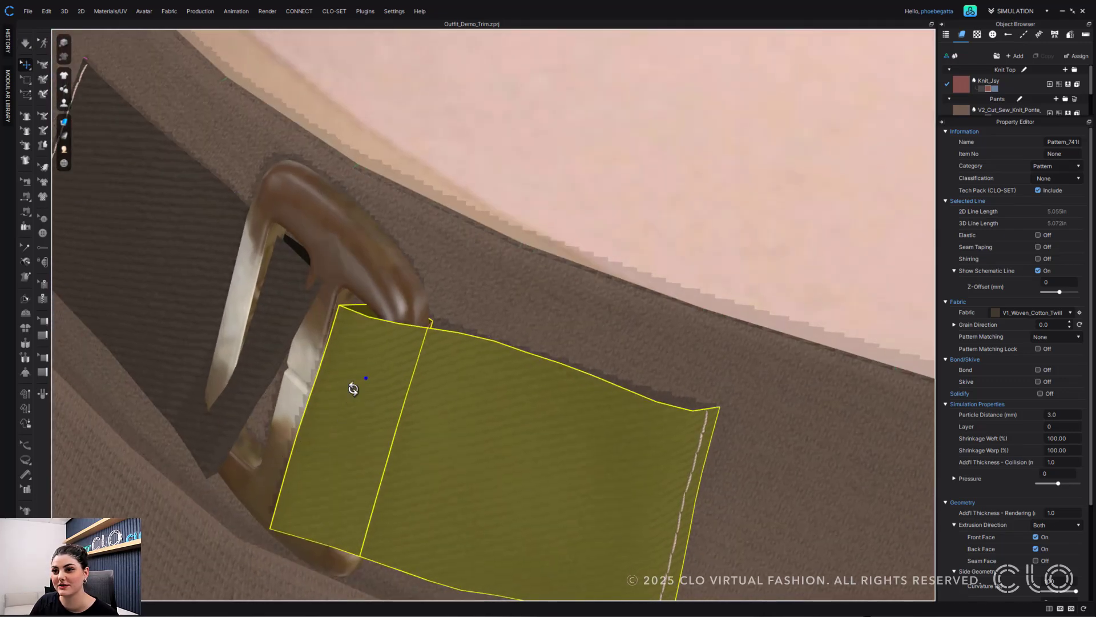
Flip the normal of the free strap end so its reverse side faces out
right_click(353, 390)
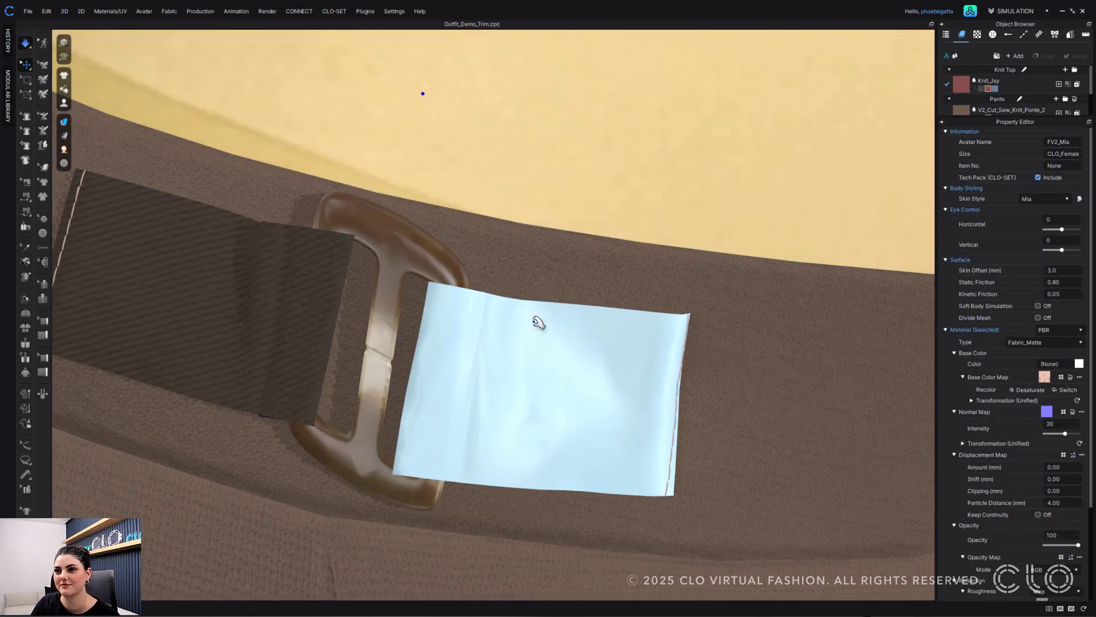
Restore the strap side and tack the buckle onto the strap beneath it at the front waistband
left_click_drag(538, 322, 531, 327)
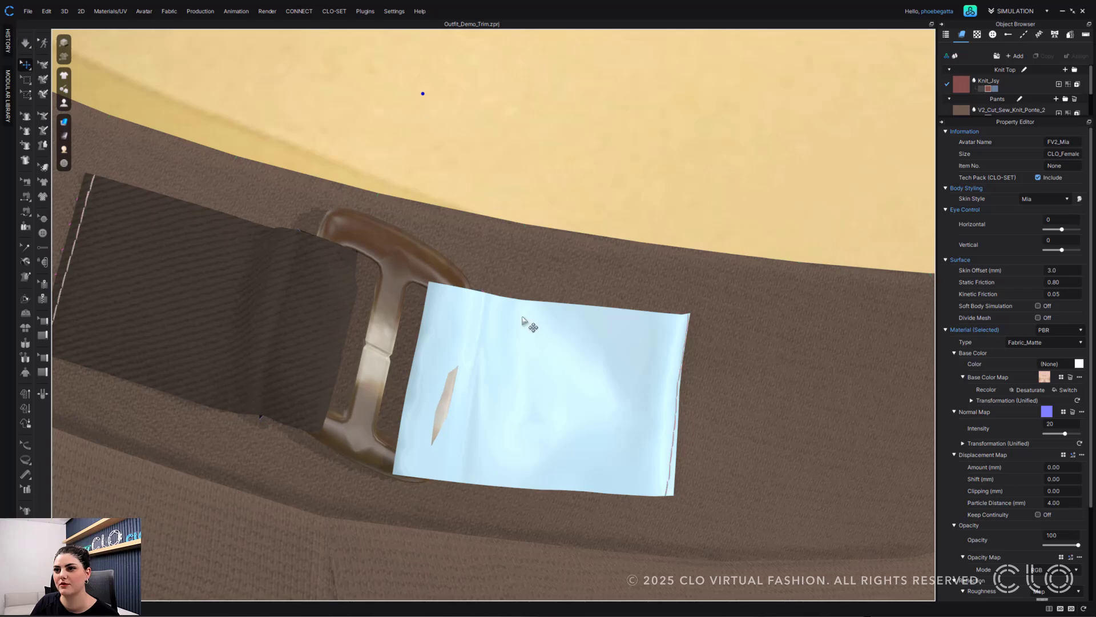
right_click(531, 325)
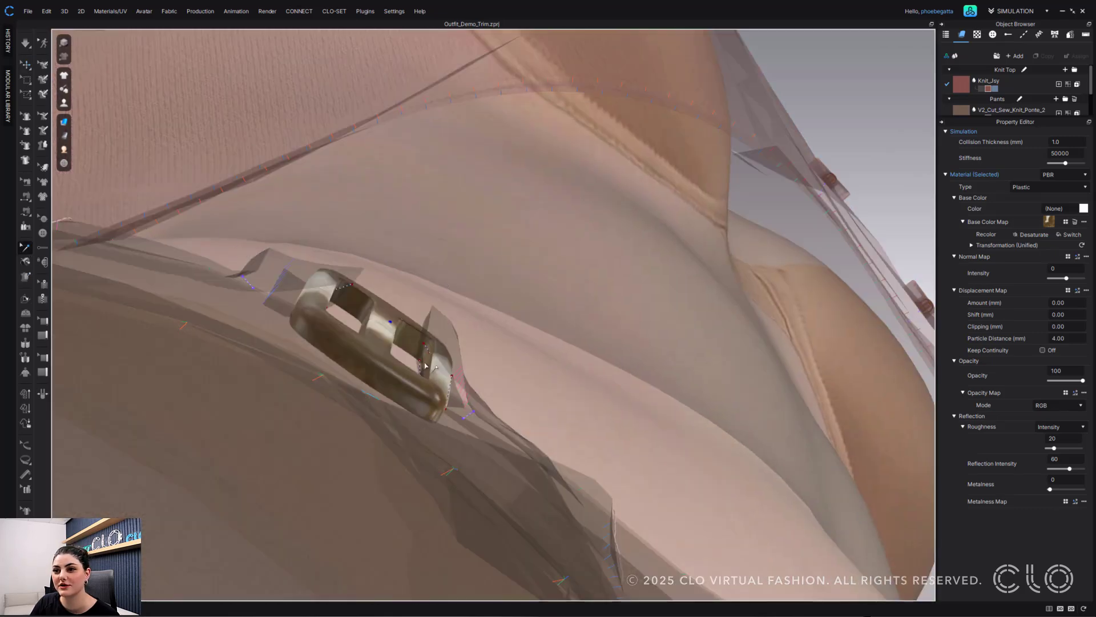
left_click(425, 348)
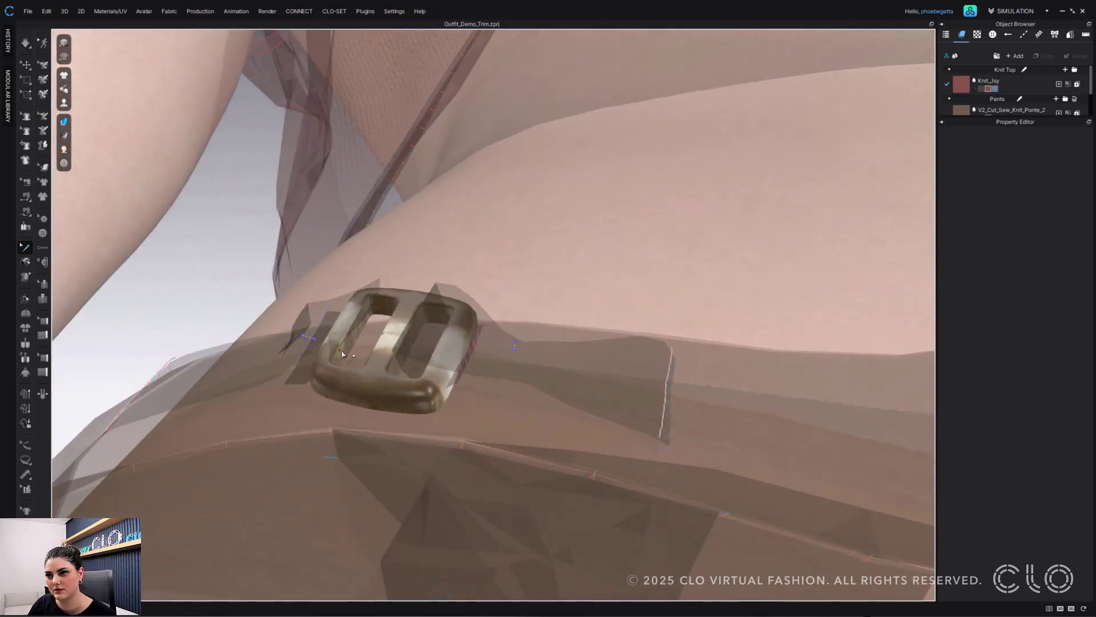
mouse_move(332, 327)
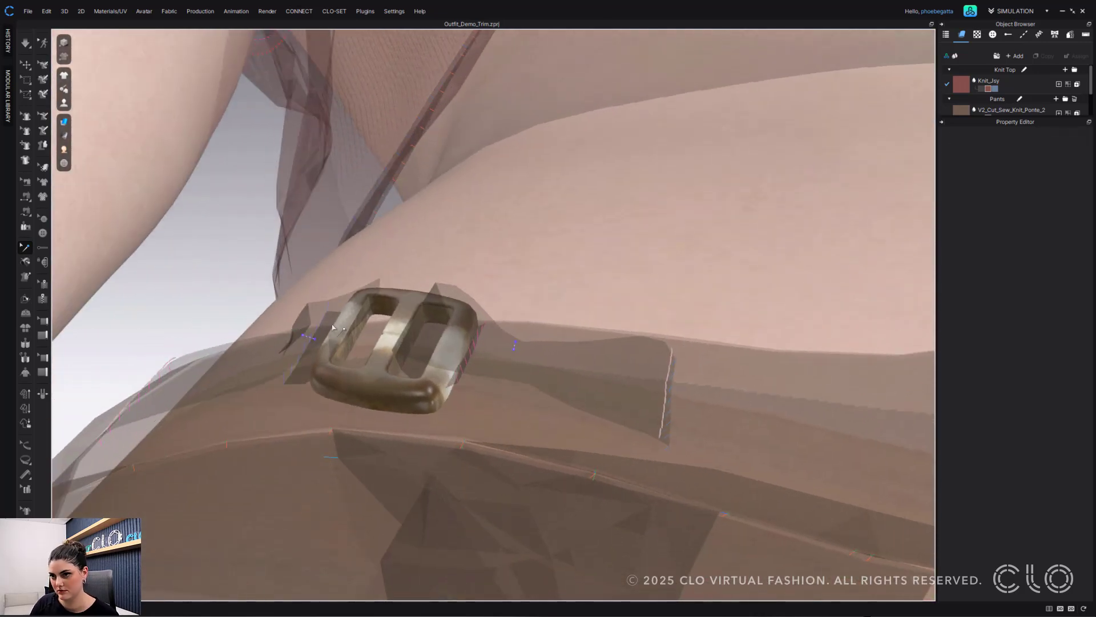
left_click_drag(332, 328, 392, 339)
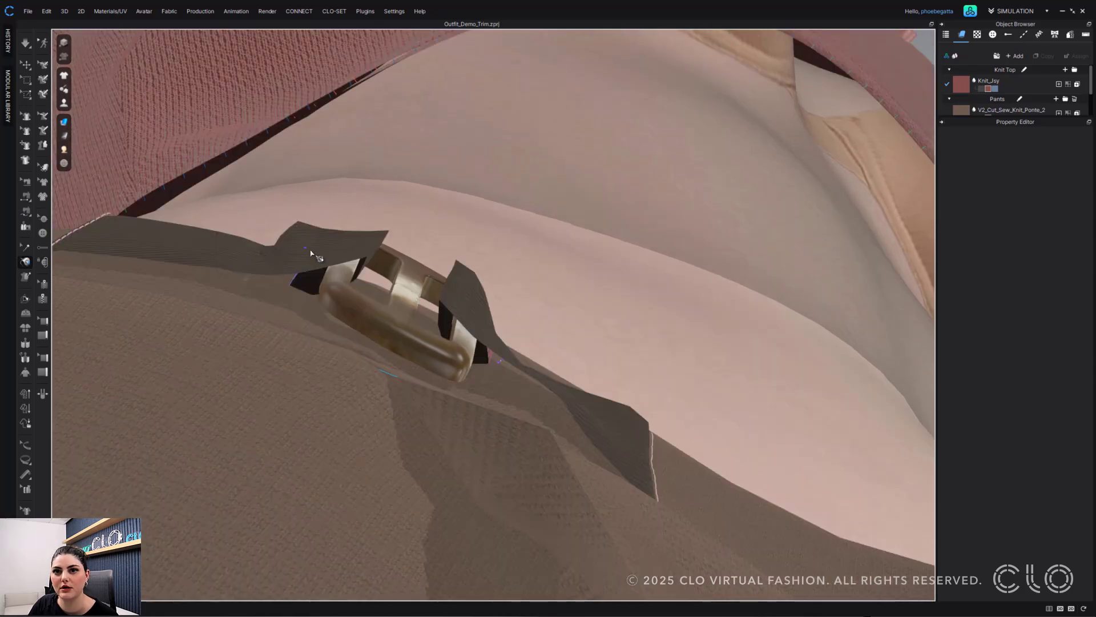
mouse_move(353, 278)
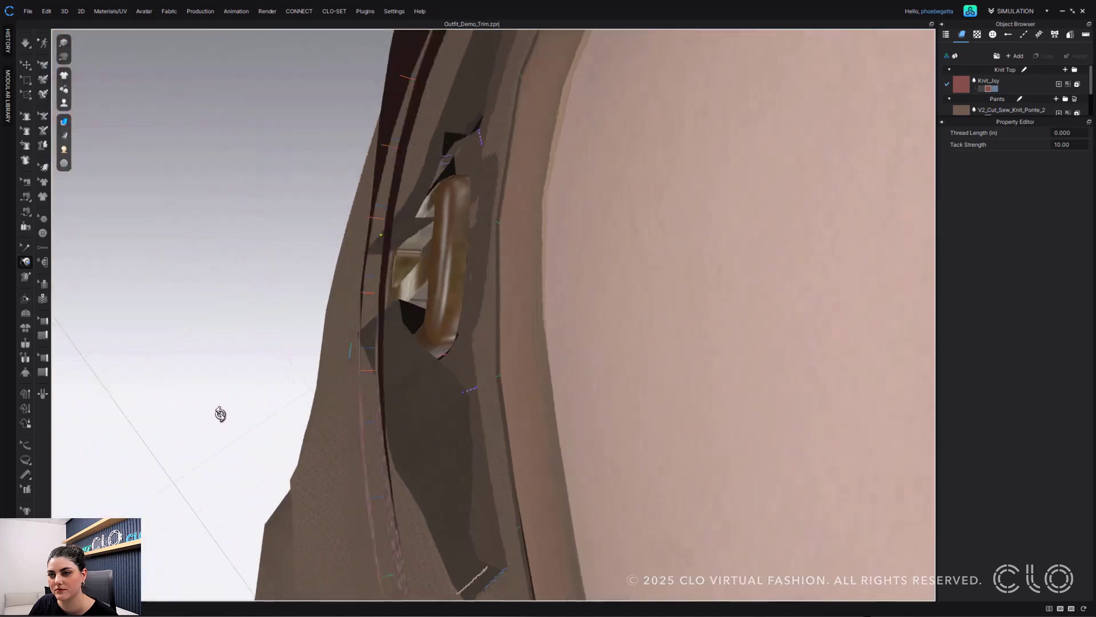
left_click_drag(221, 413, 419, 214)
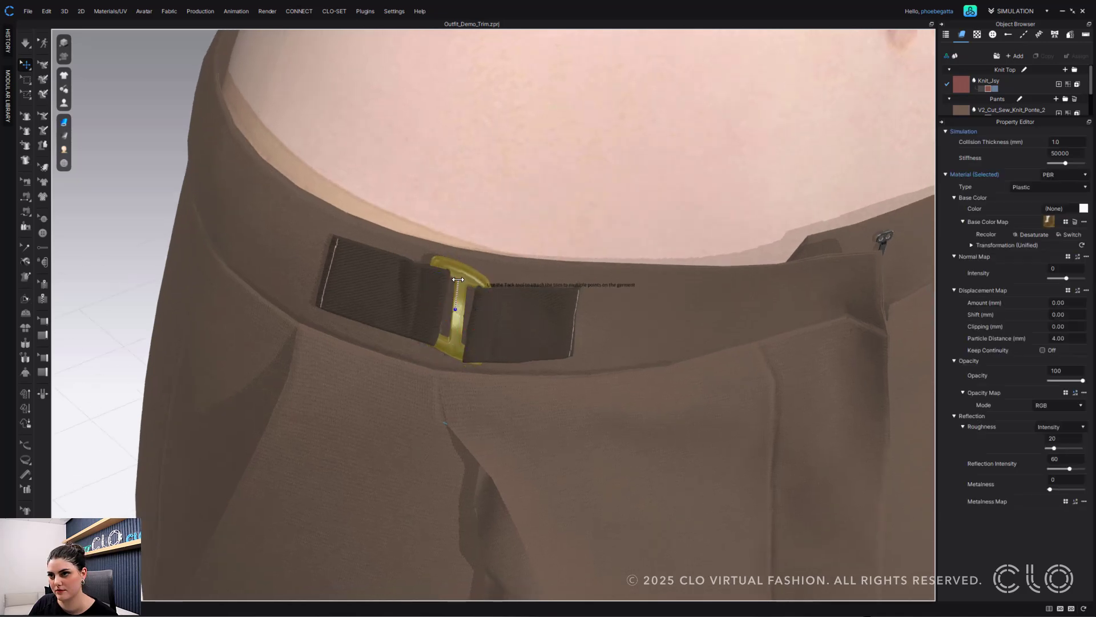
Add a final tack from the slide buckle to the strap at the left hip
left_click(455, 307)
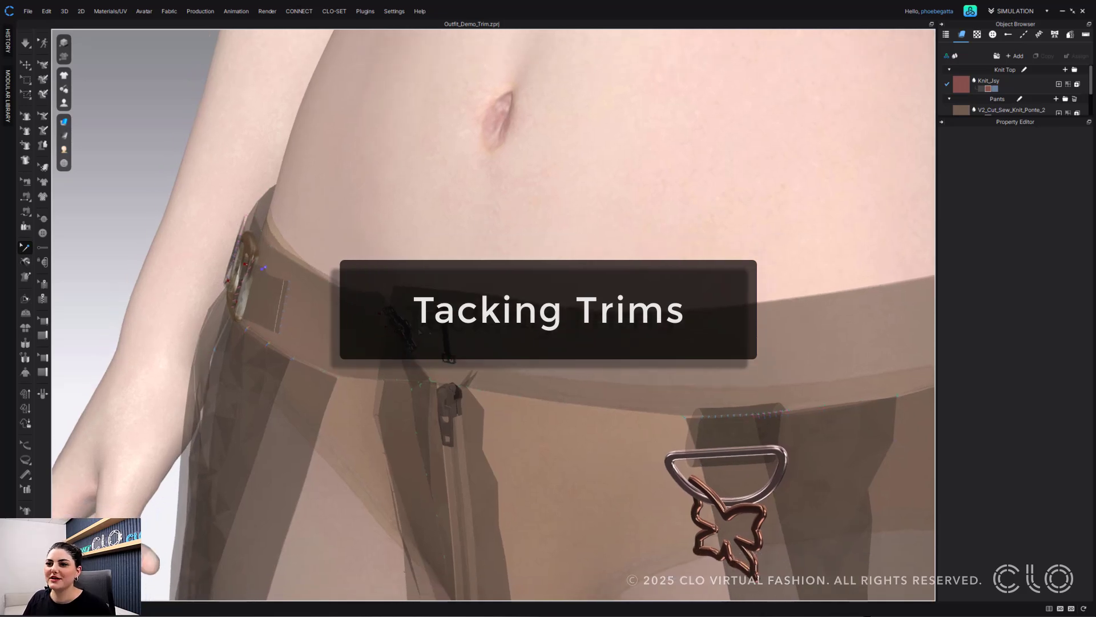
mouse_move(27, 271)
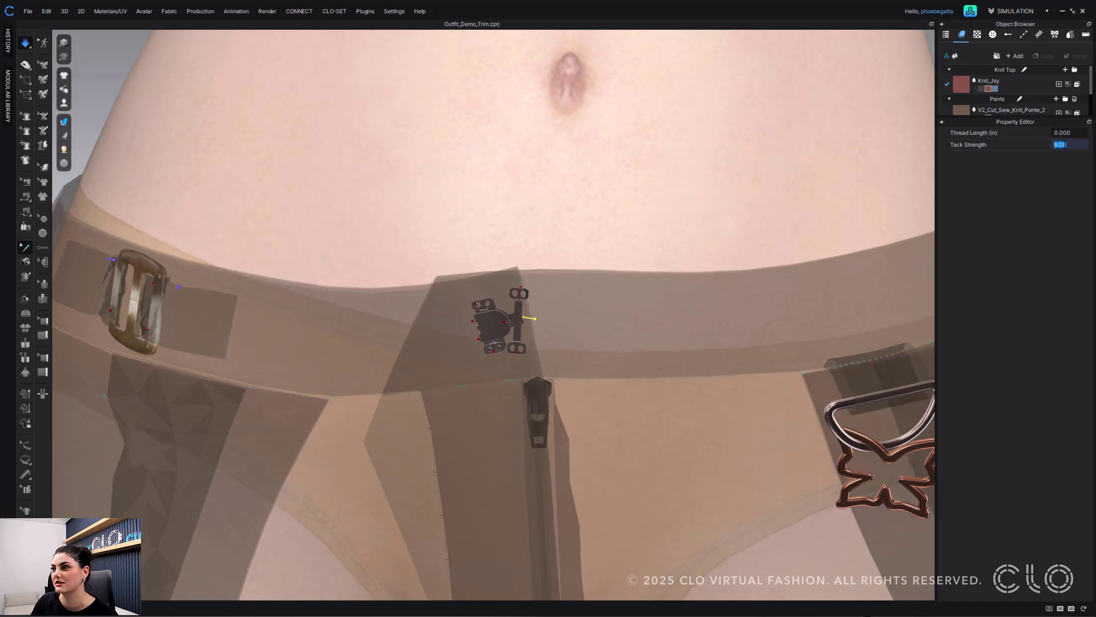
Enter a Tack Strength of 1 for the waistband hook's tacks in the Property Editor
type("10")
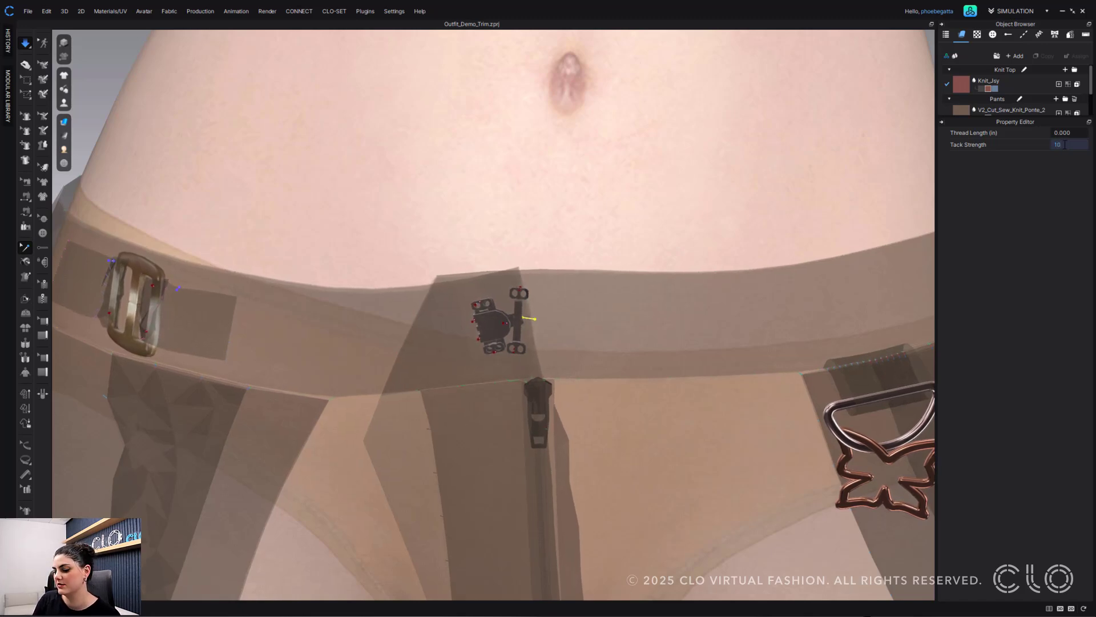
left_click(1060, 144)
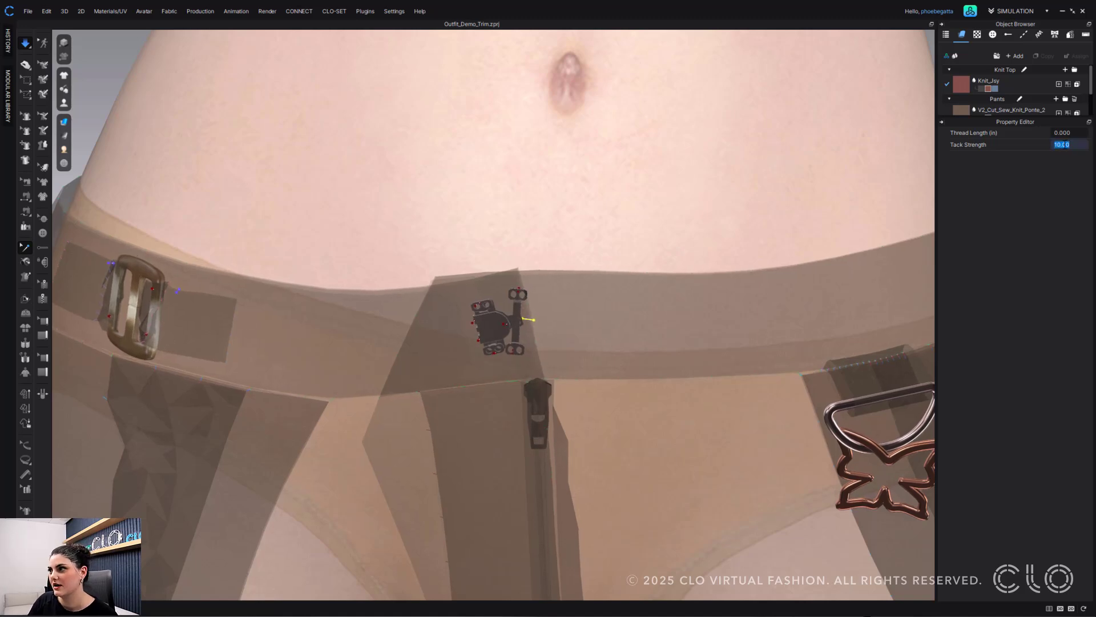
type("1")
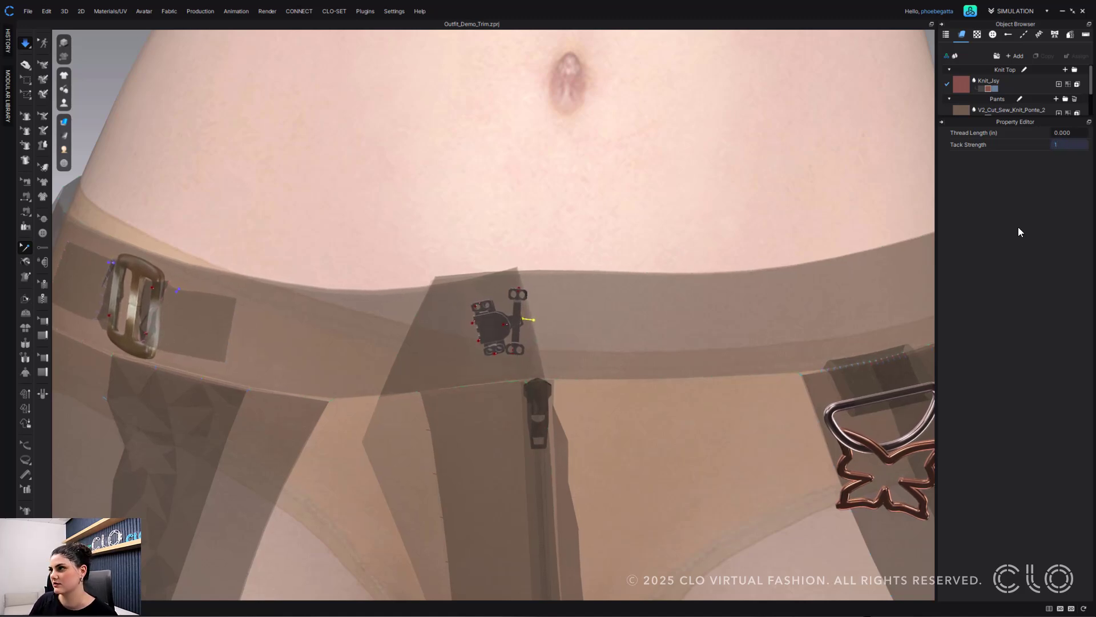